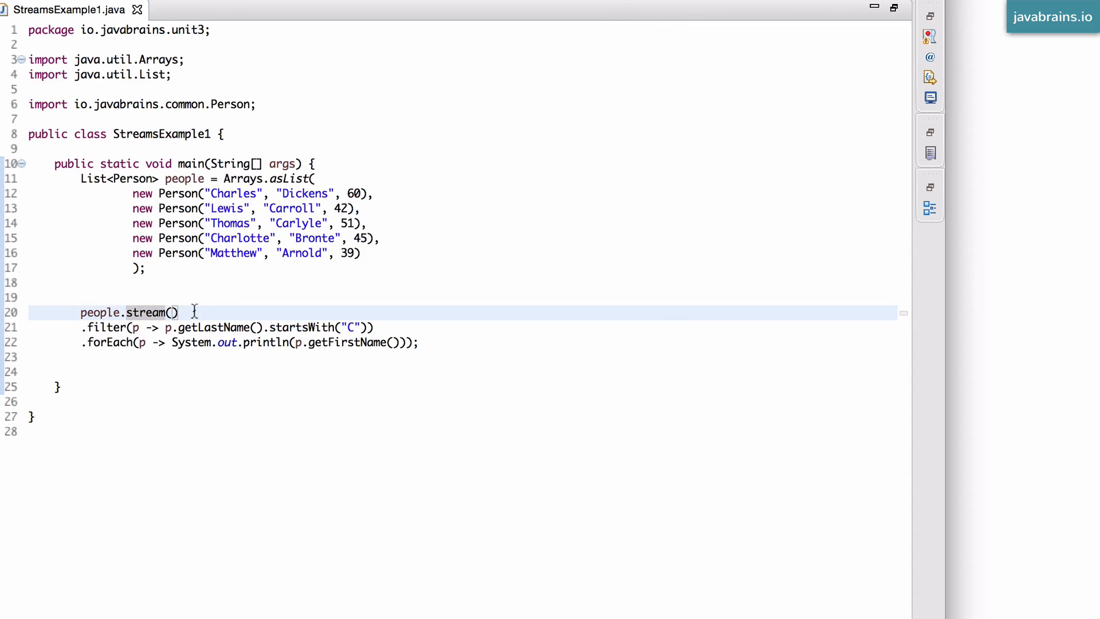
{"action": "mouse_move", "coordinate": [209, 302]}
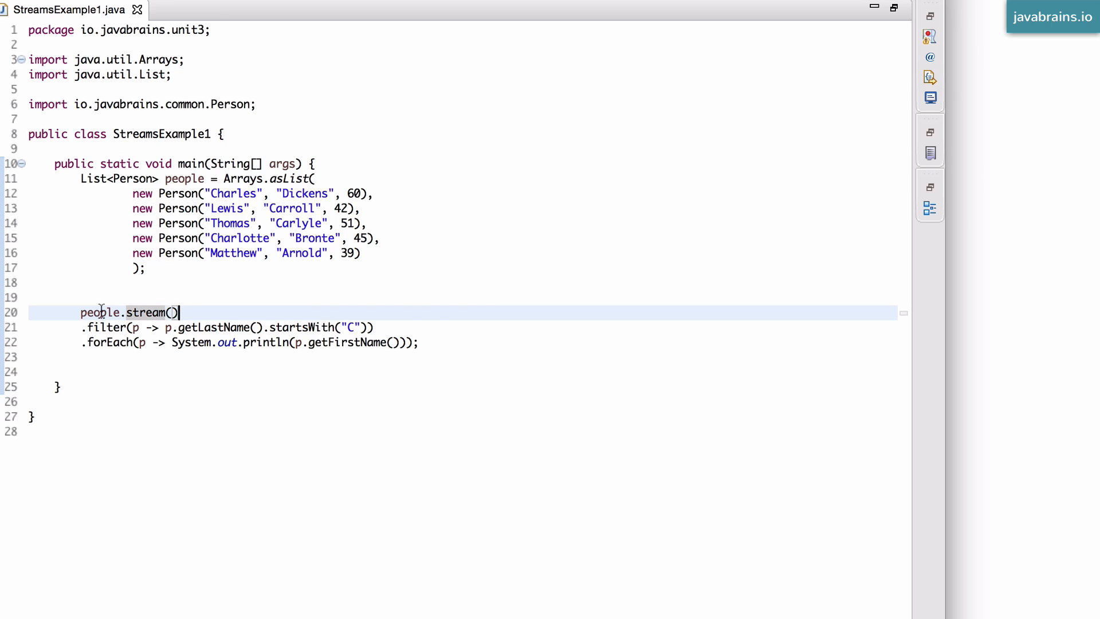
{"action": "mouse_move", "coordinate": [145, 312]}
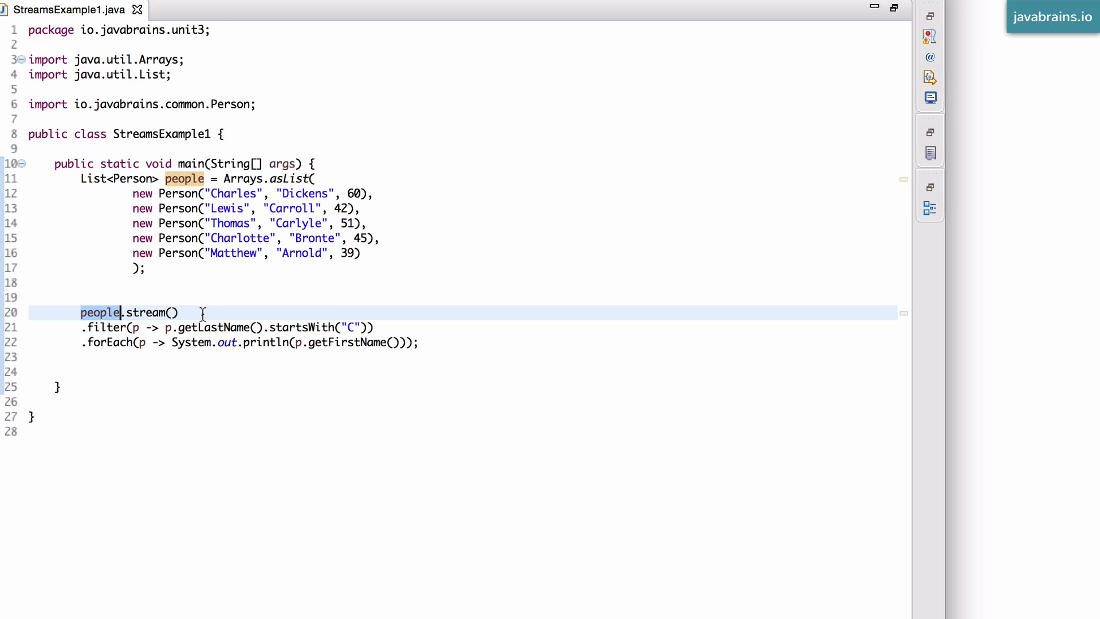
{"action": "mouse_move", "coordinate": [145, 326]}
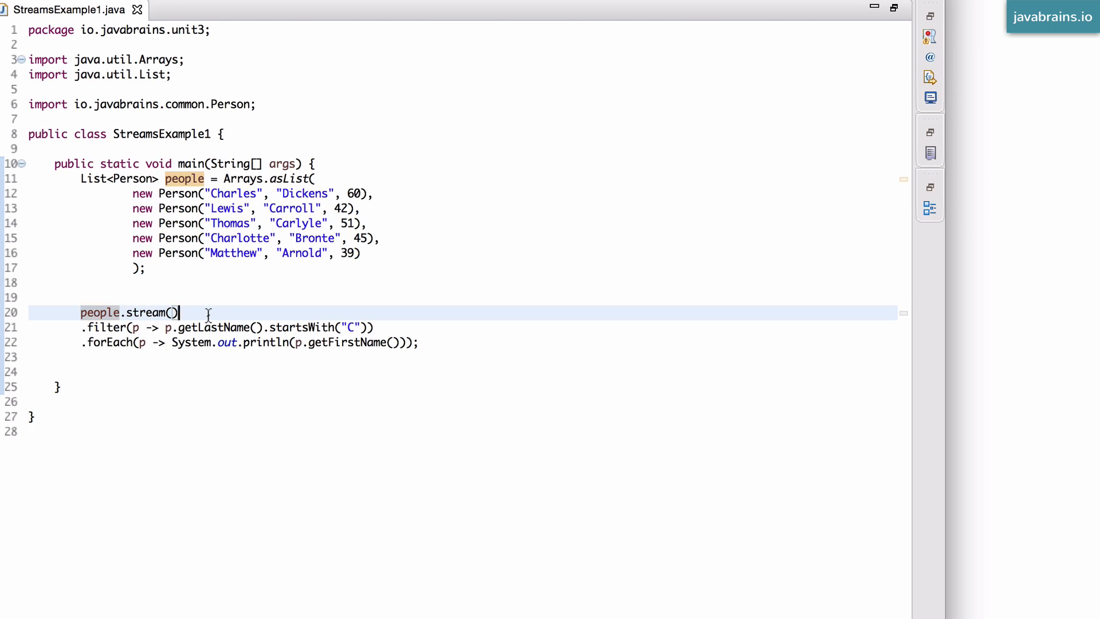
{"action": "mouse_move", "coordinate": [205, 313]}
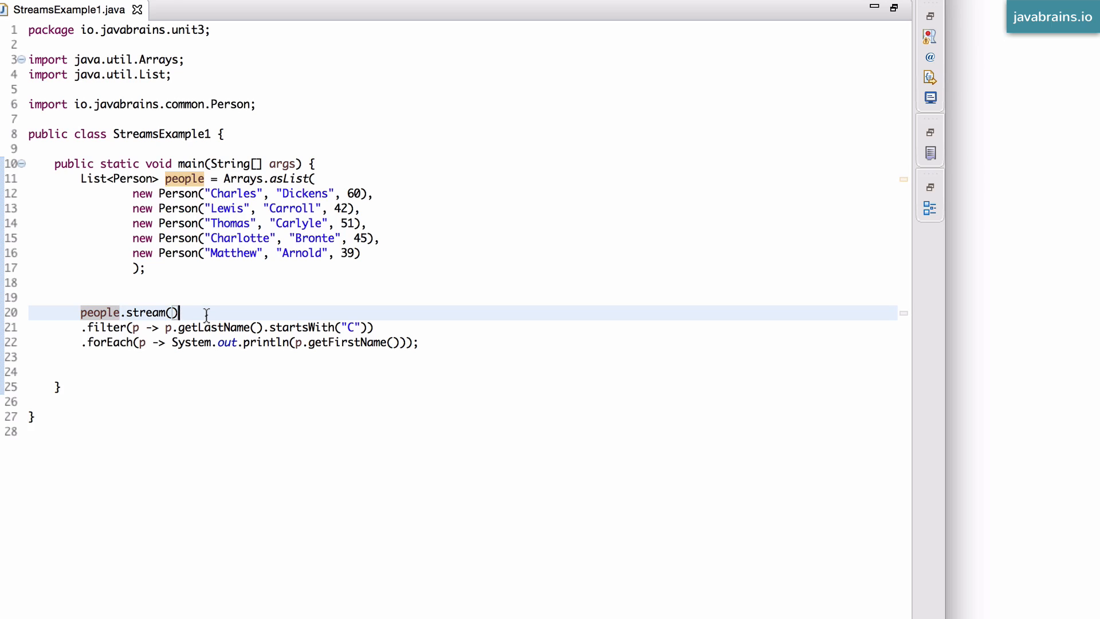
Start a second pipeline with people.stream() below the first, adding the java.util.stream.Stream import
{"action": "left_click", "coordinate": [123, 327]}
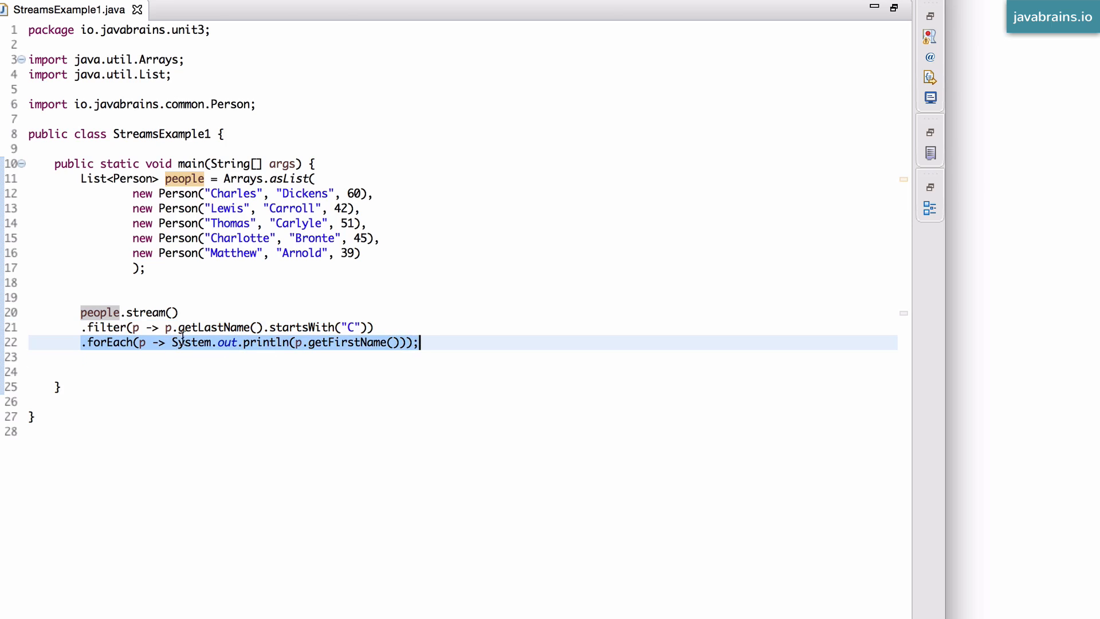
{"action": "mouse_move", "coordinate": [109, 342]}
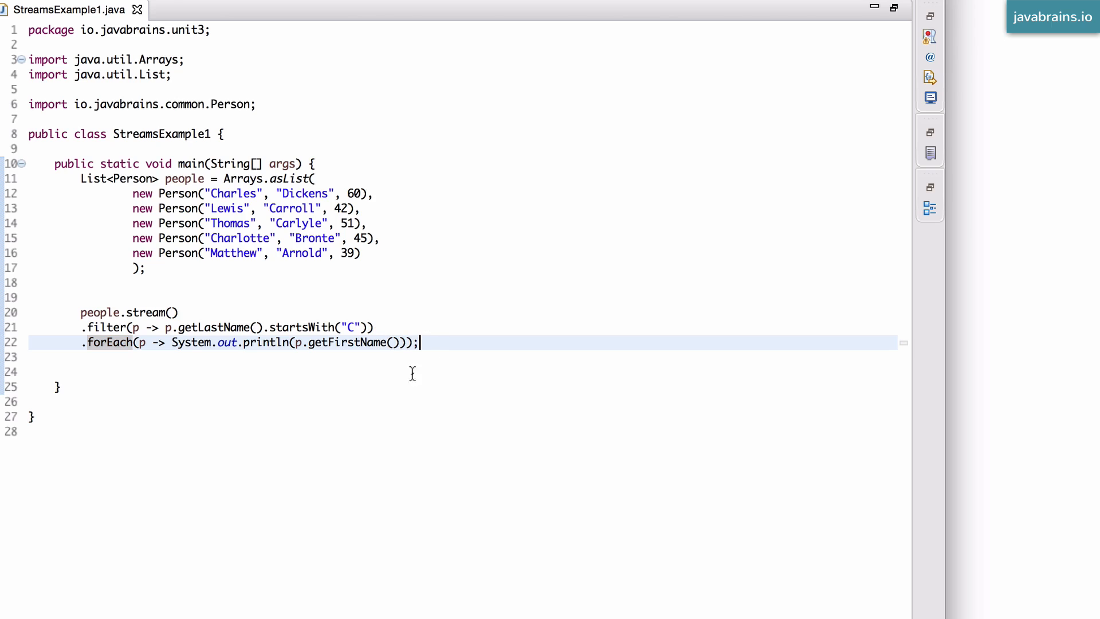
{"action": "mouse_move", "coordinate": [426, 342]}
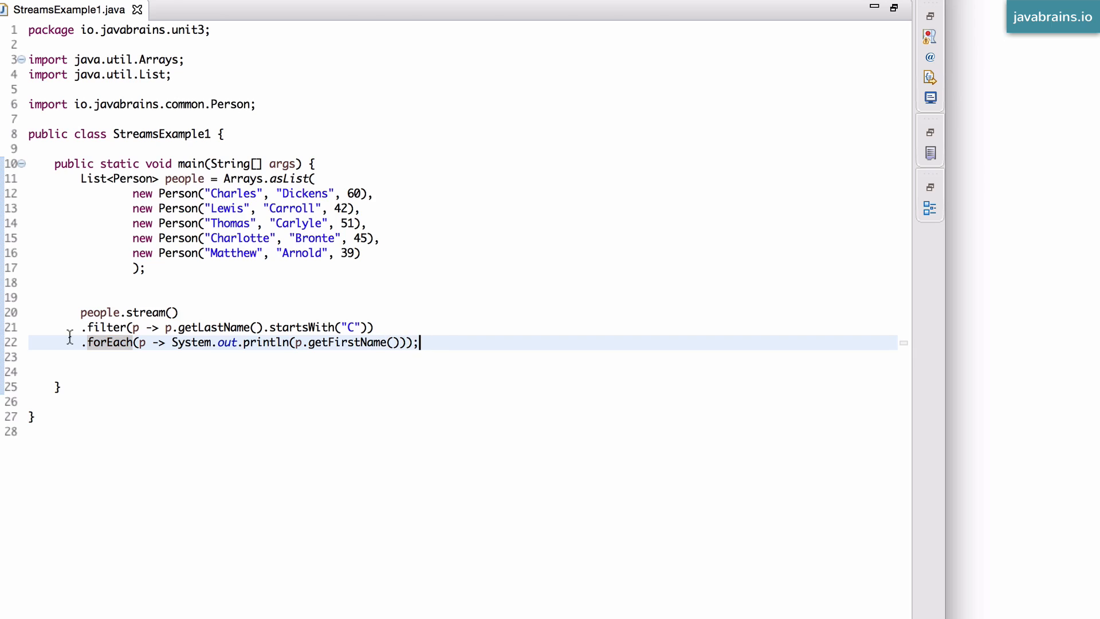
{"action": "mouse_move", "coordinate": [455, 330]}
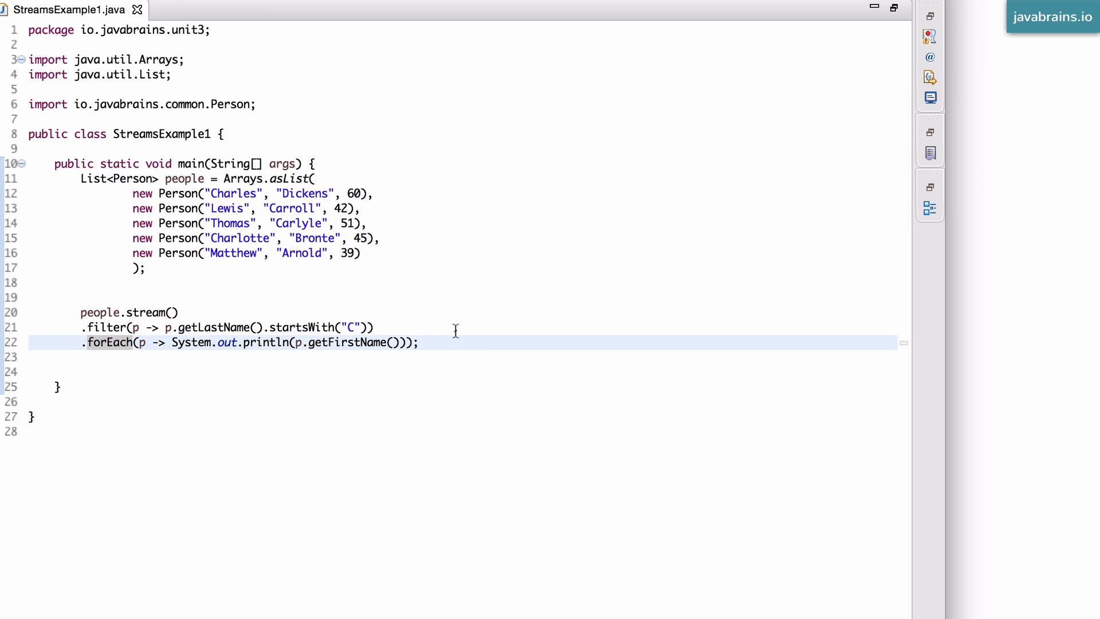
{"action": "mouse_move", "coordinate": [434, 343]}
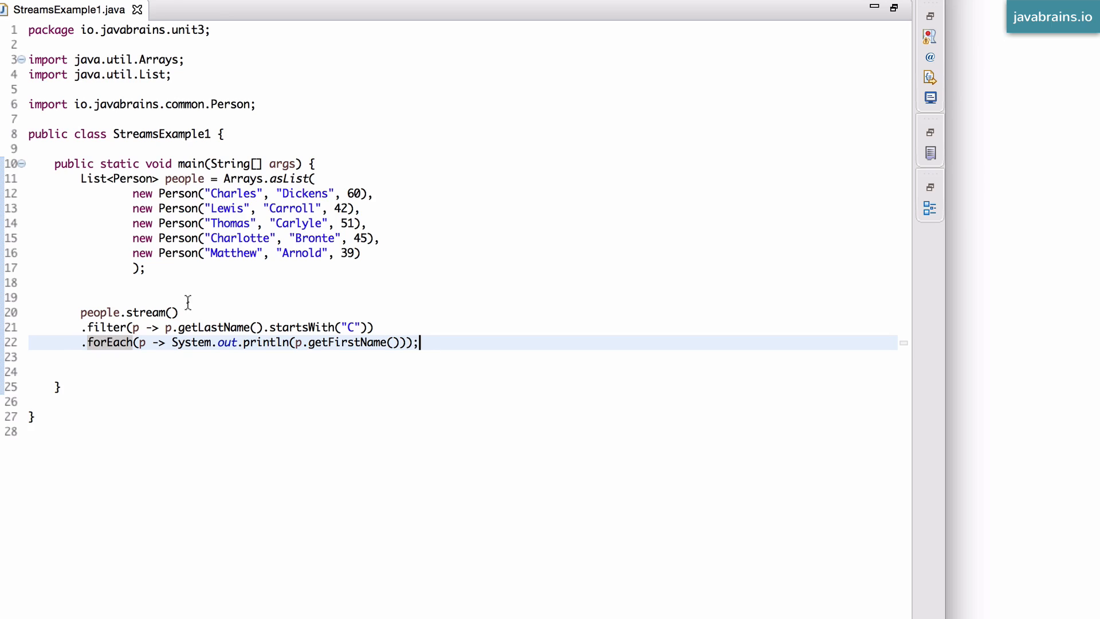
{"action": "mouse_move", "coordinate": [225, 299]}
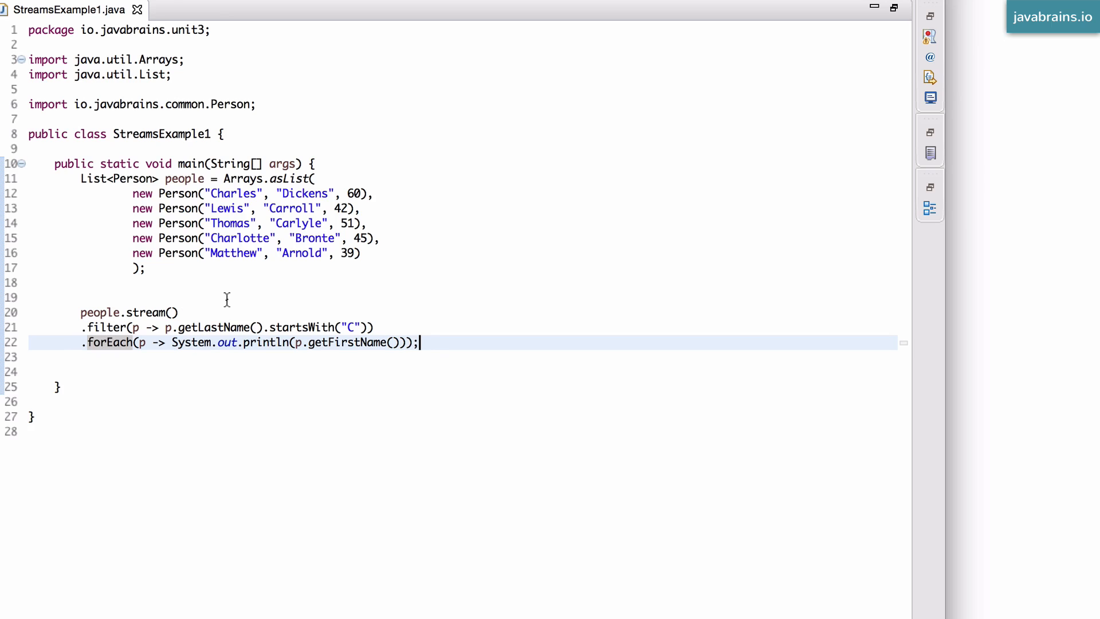
{"action": "mouse_move", "coordinate": [524, 376]}
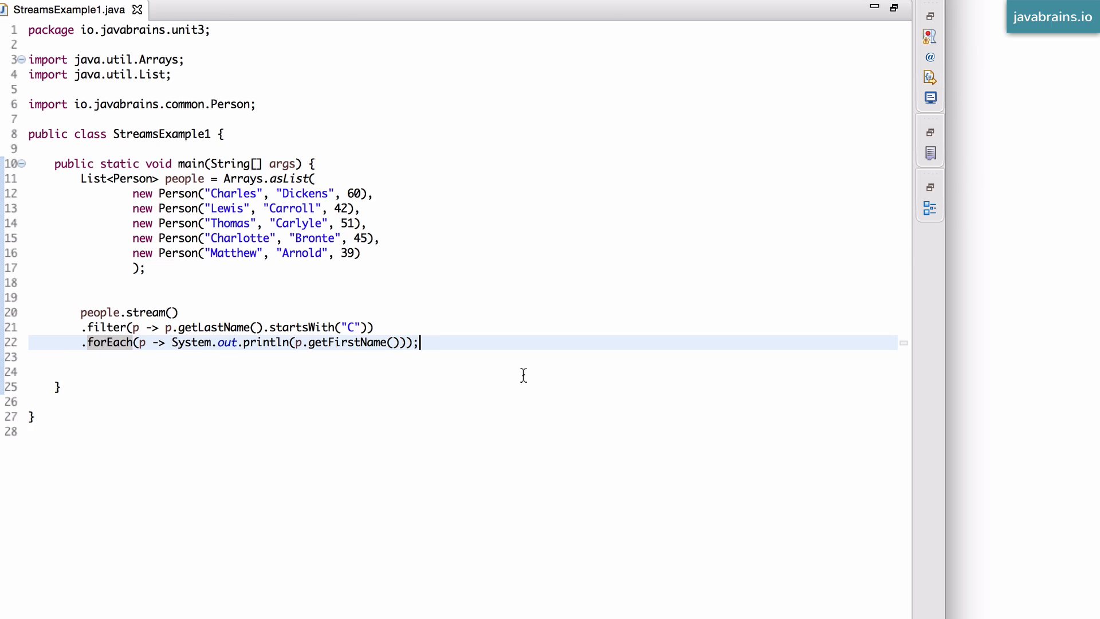
{"action": "type", "text": "p"}
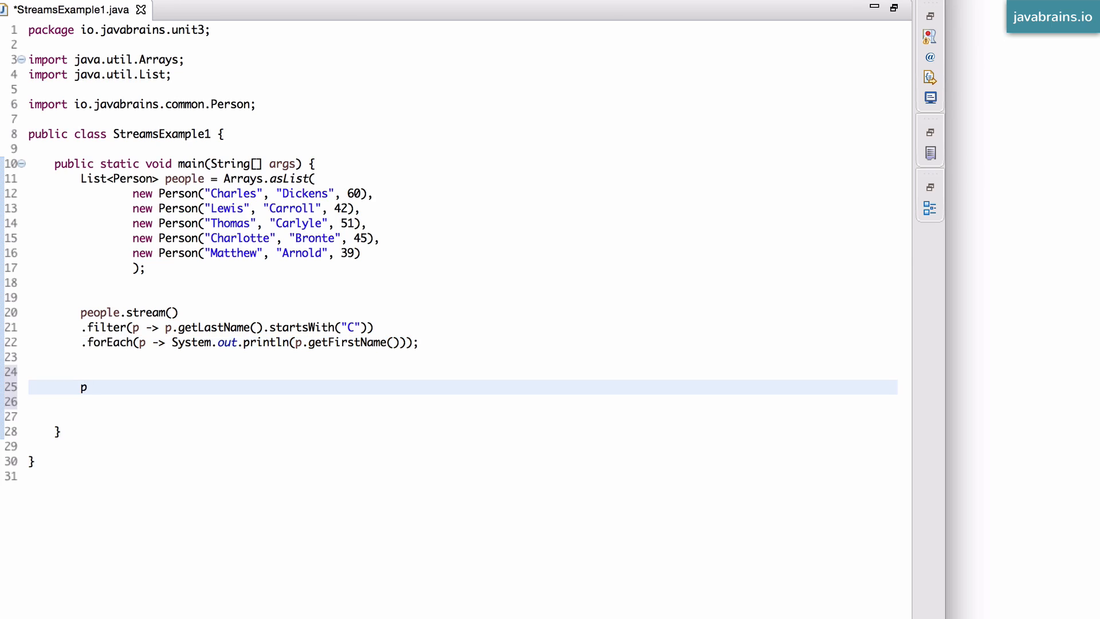
{"action": "type", "text": "eop"}
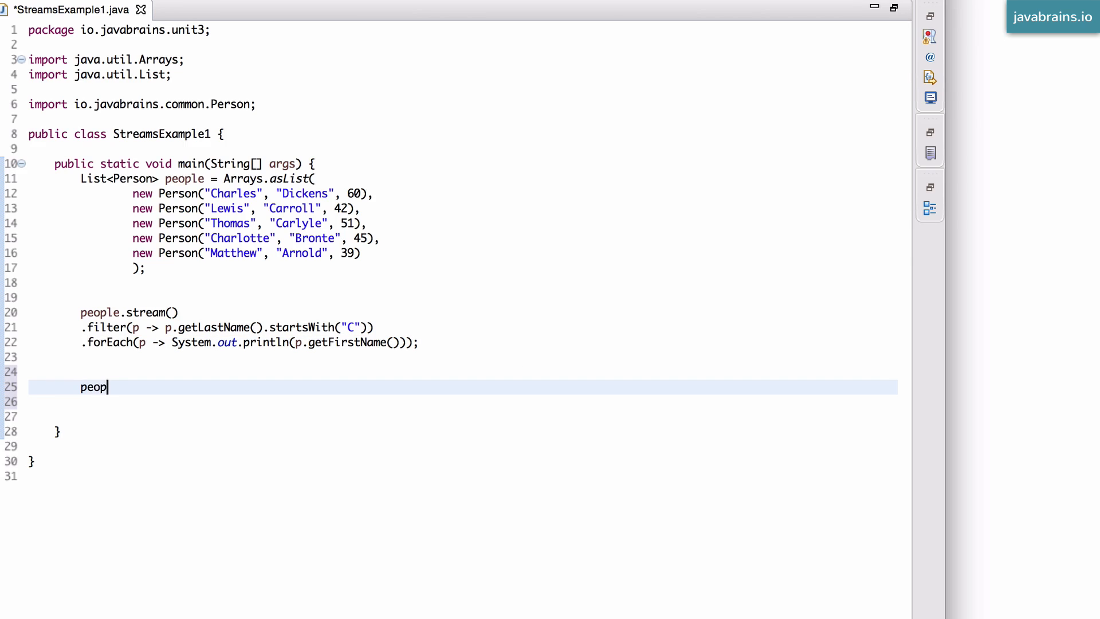
{"action": "type", "text": "le"}
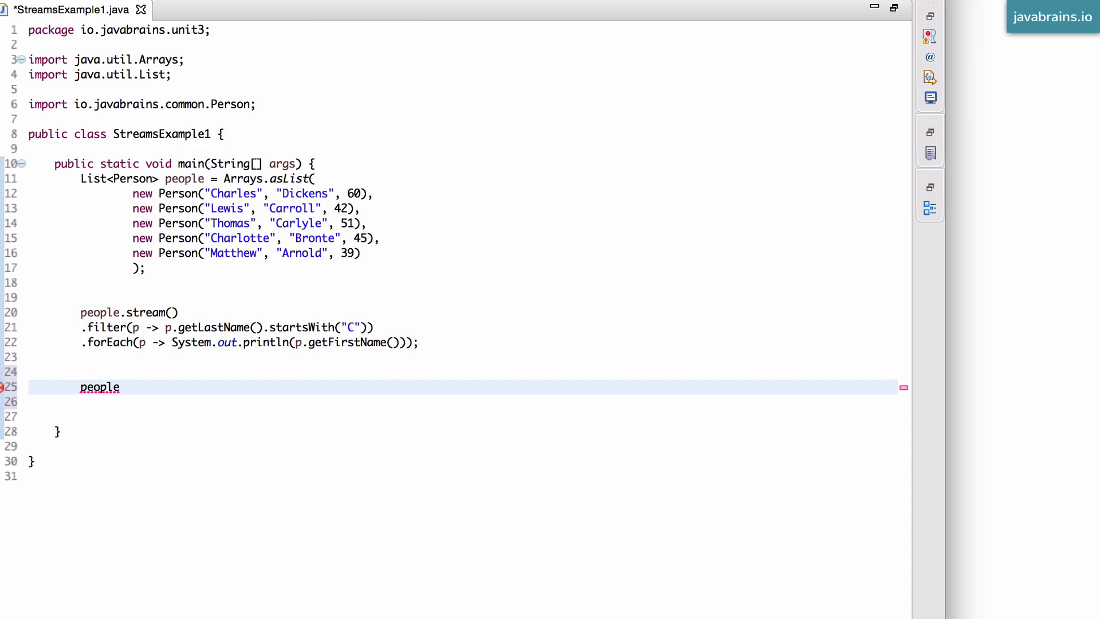
{"action": "type", "text": ".stream();"}
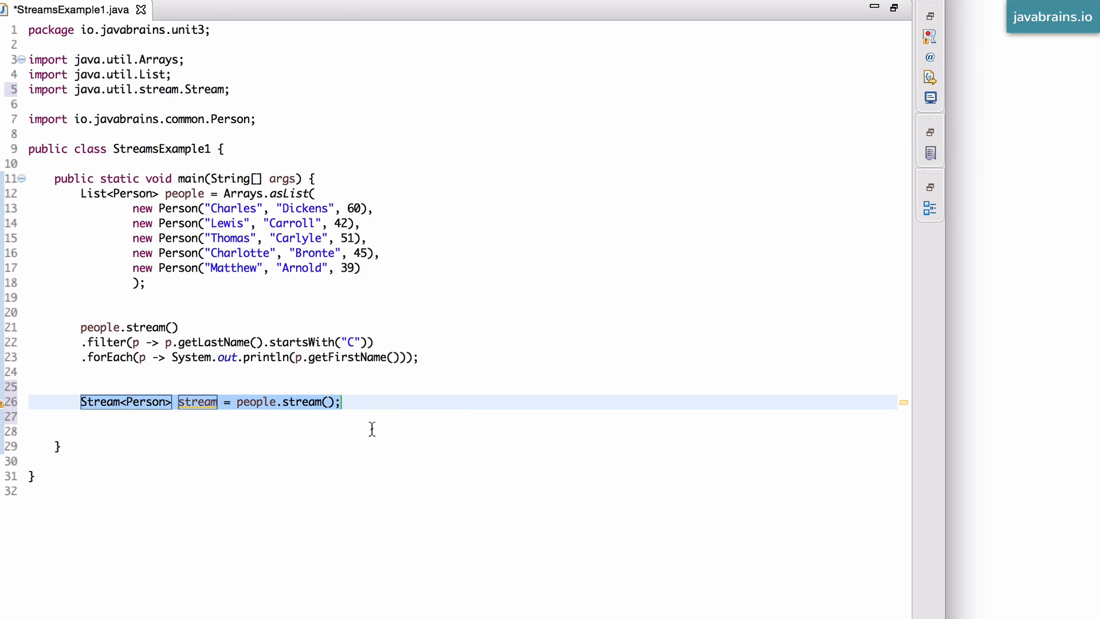
{"action": "mouse_move", "coordinate": [255, 401]}
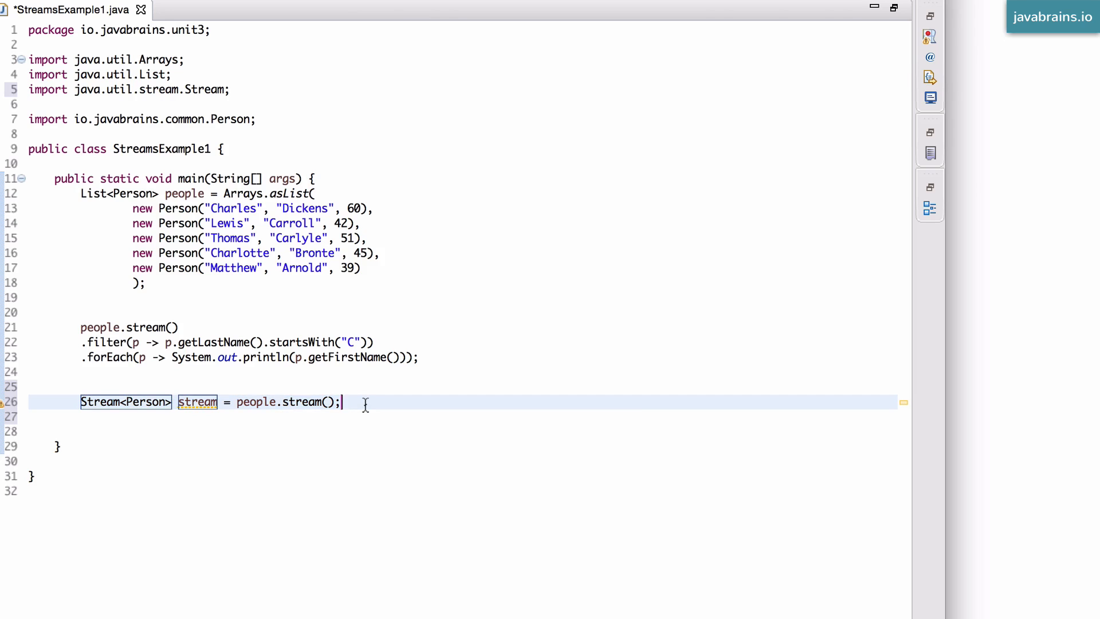
{"action": "mouse_move", "coordinate": [166, 400]}
{"action": "type", "text": "people.stream("}
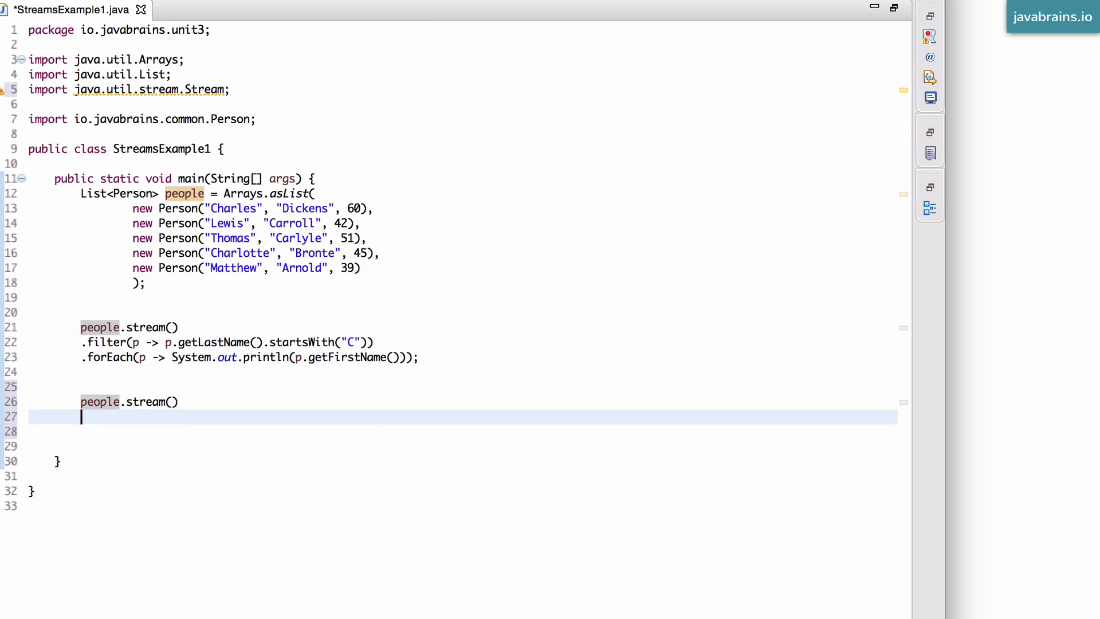
Chain .filter(p -> p.getLastName().startsWith("C")) and drop the semicolon so the chain can continue
{"action": "type", "text": ".filter(p -> p.getLastName().startsWith(\"C\"));"}
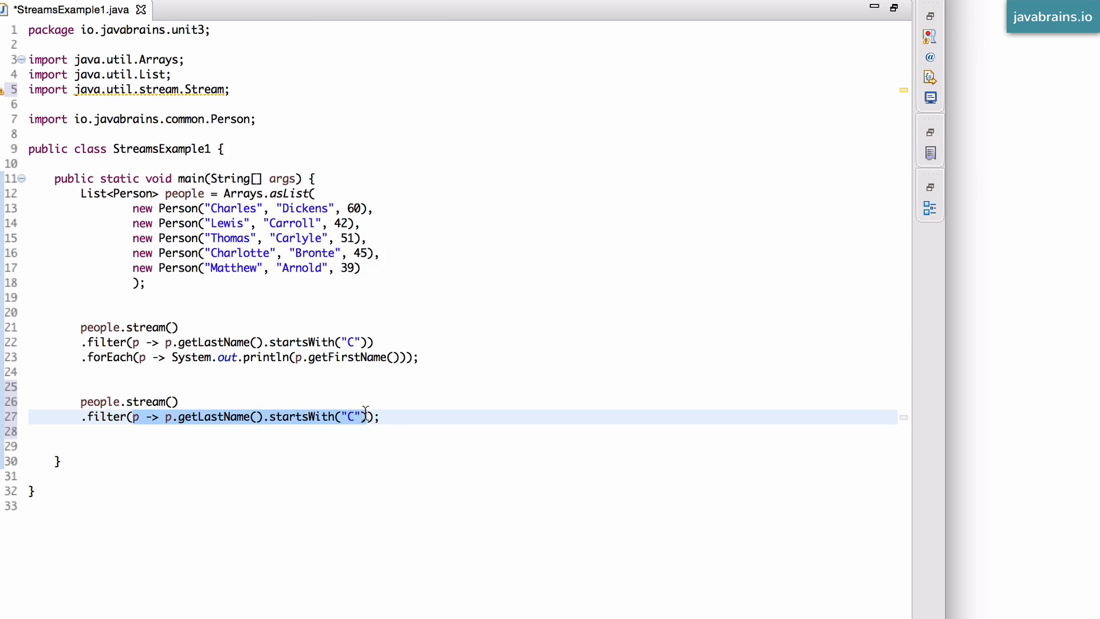
{"action": "type", "text": ")"}
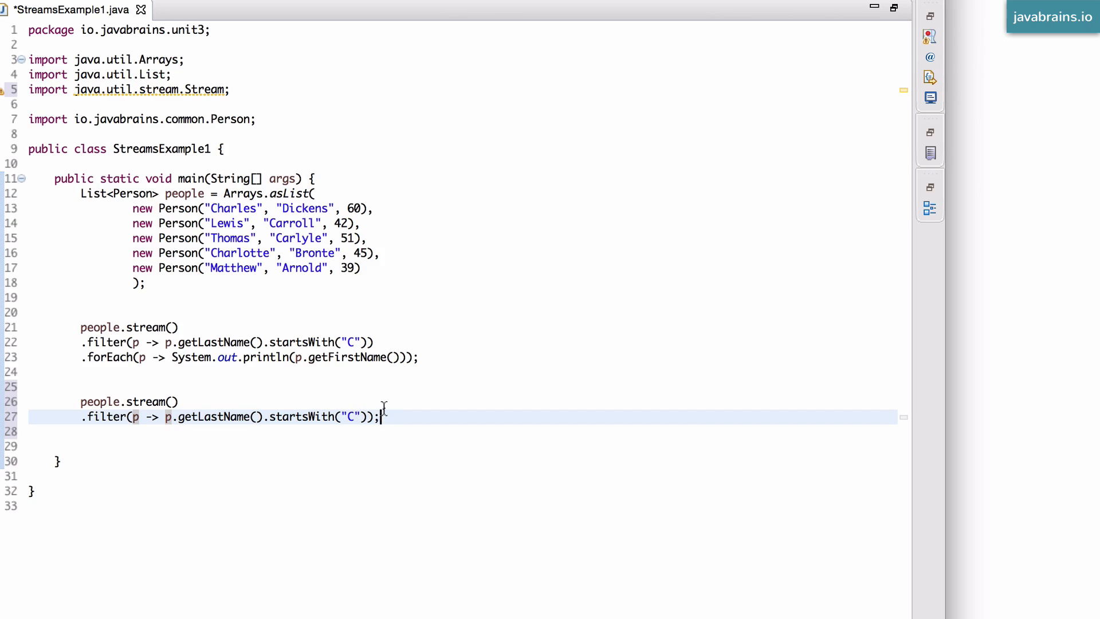
{"action": "key", "text": "BackSpace"}
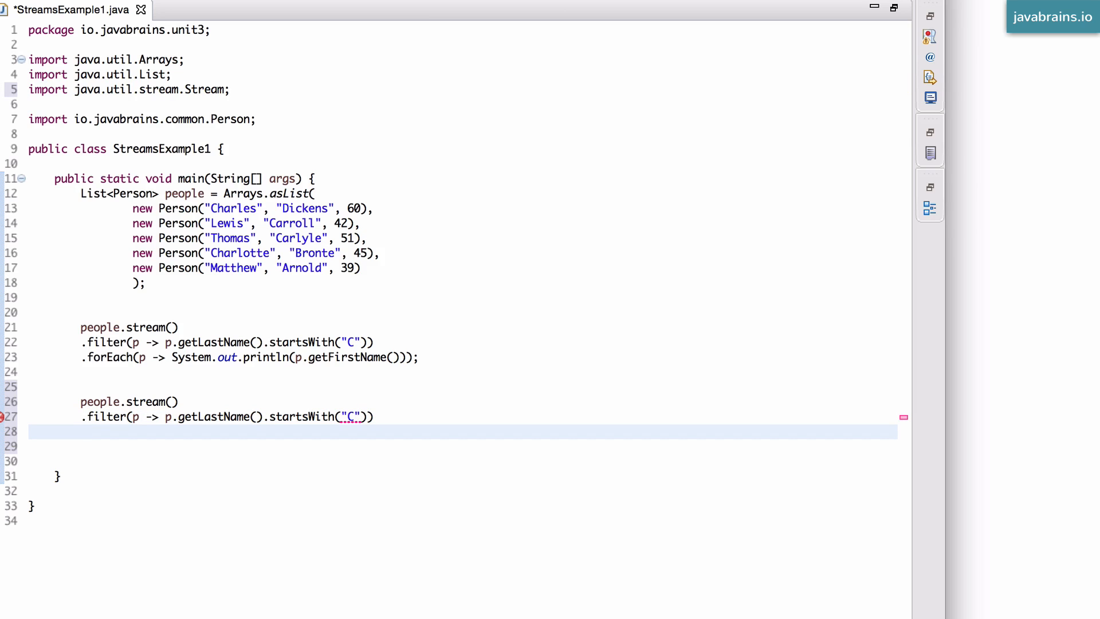
End the pipeline with .count(); and prepare to assign its result to a variable named count
{"action": "type", "text": "."}
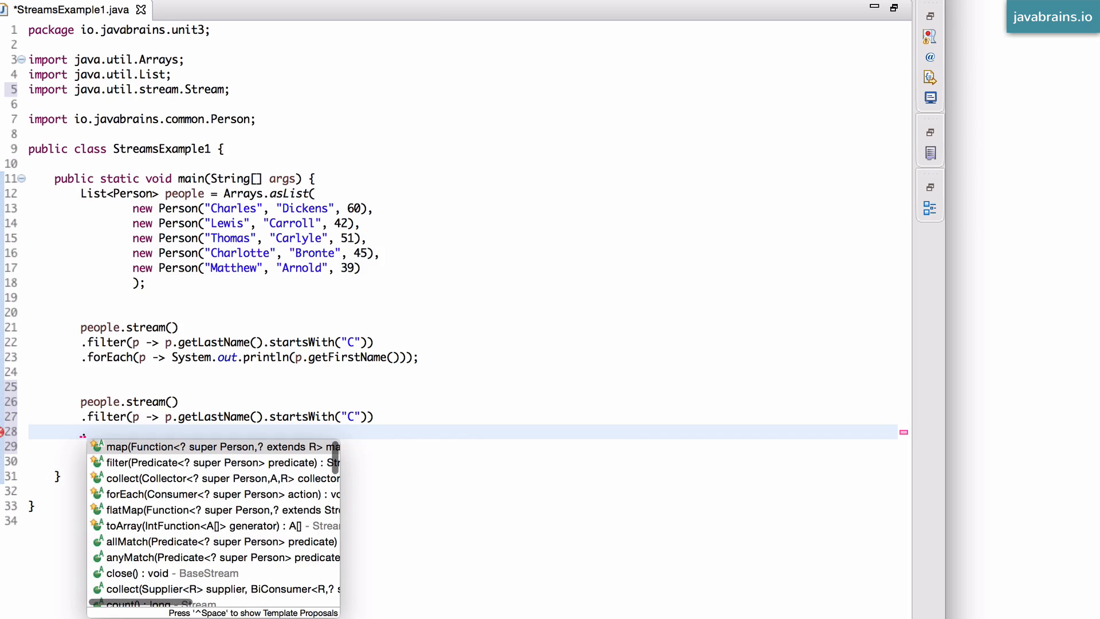
{"action": "type", "text": "c"}
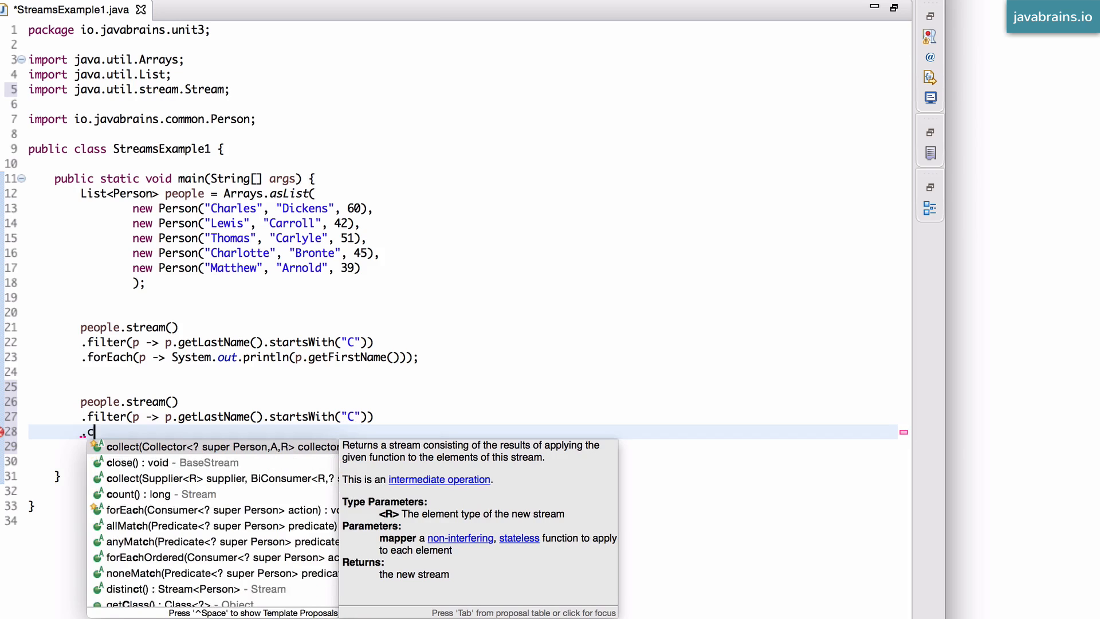
{"action": "type", "text": "ount("}
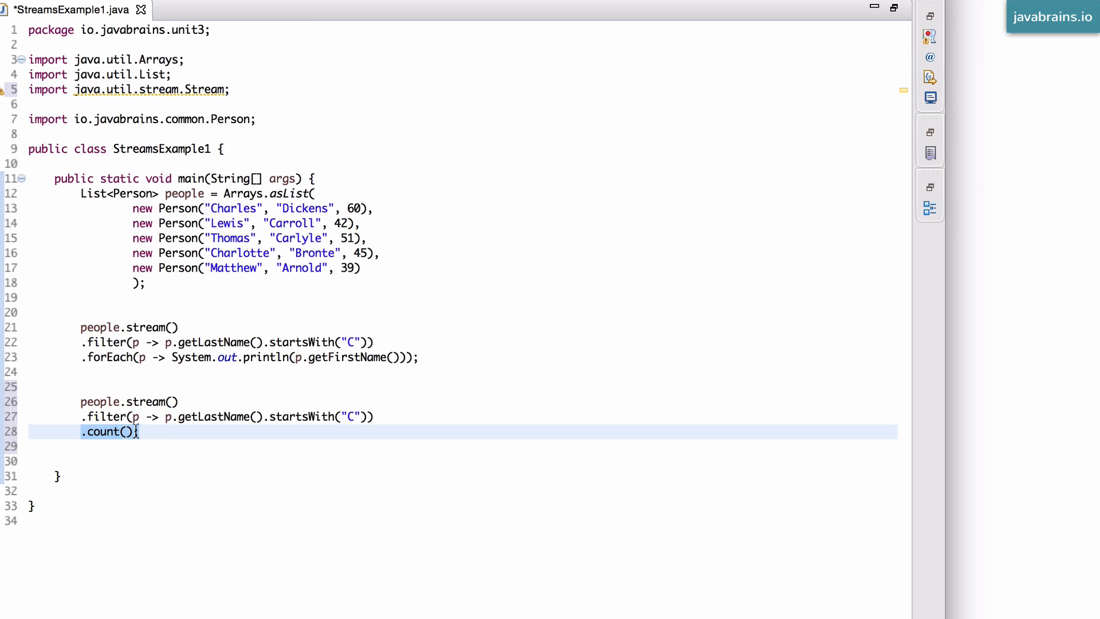
{"action": "type", "text": ";"}
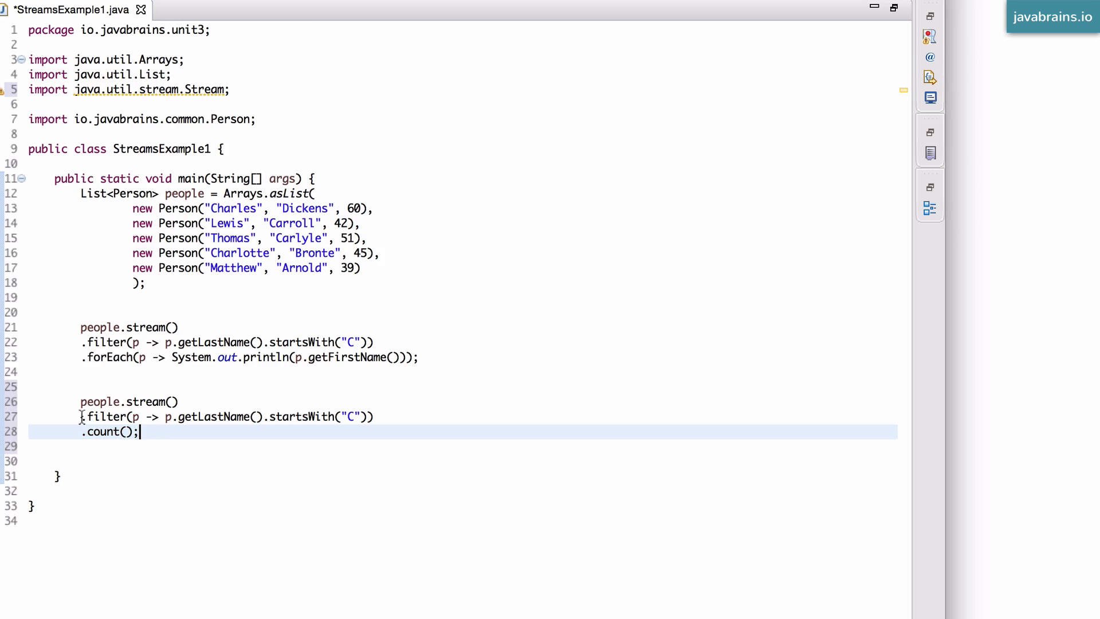
{"action": "double_click", "coordinate": [101, 432]}
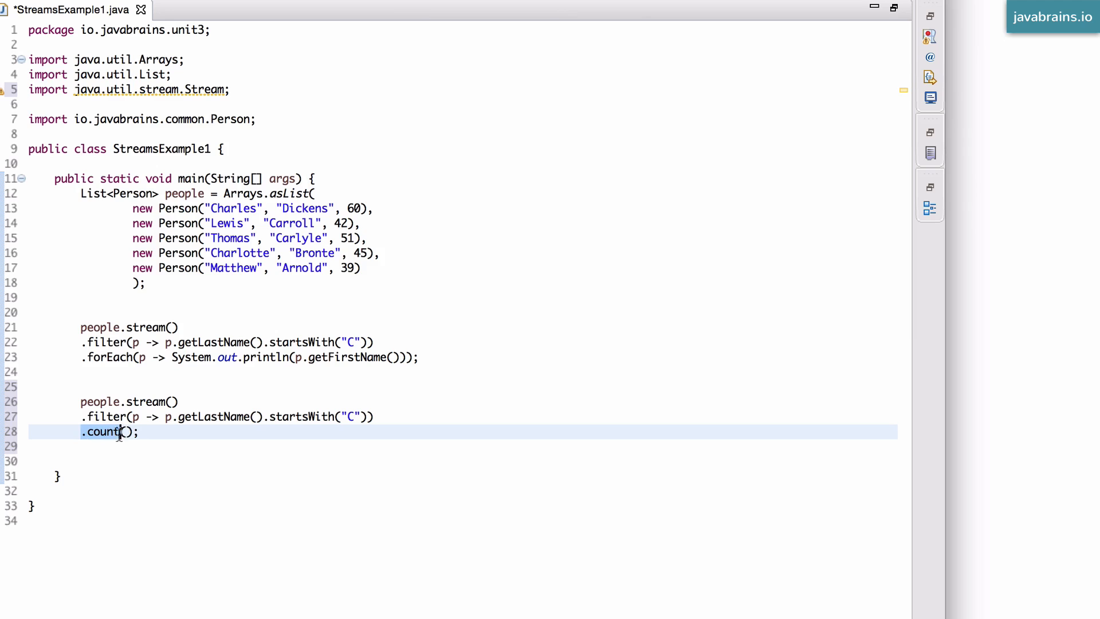
{"action": "left_click", "coordinate": [140, 432]}
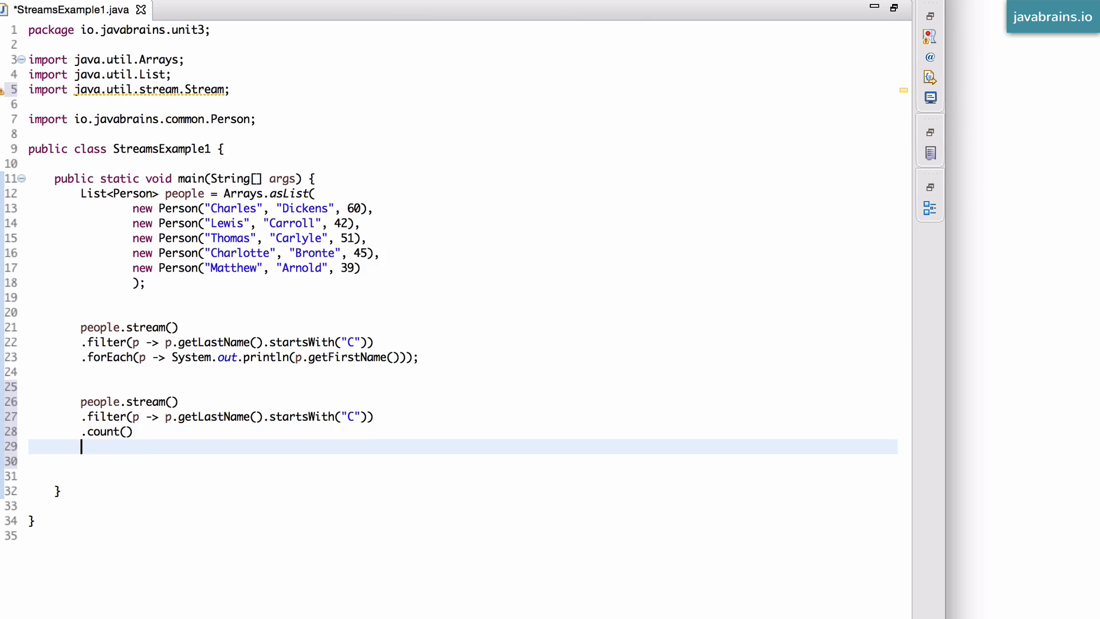
{"action": "type", "text": "."}
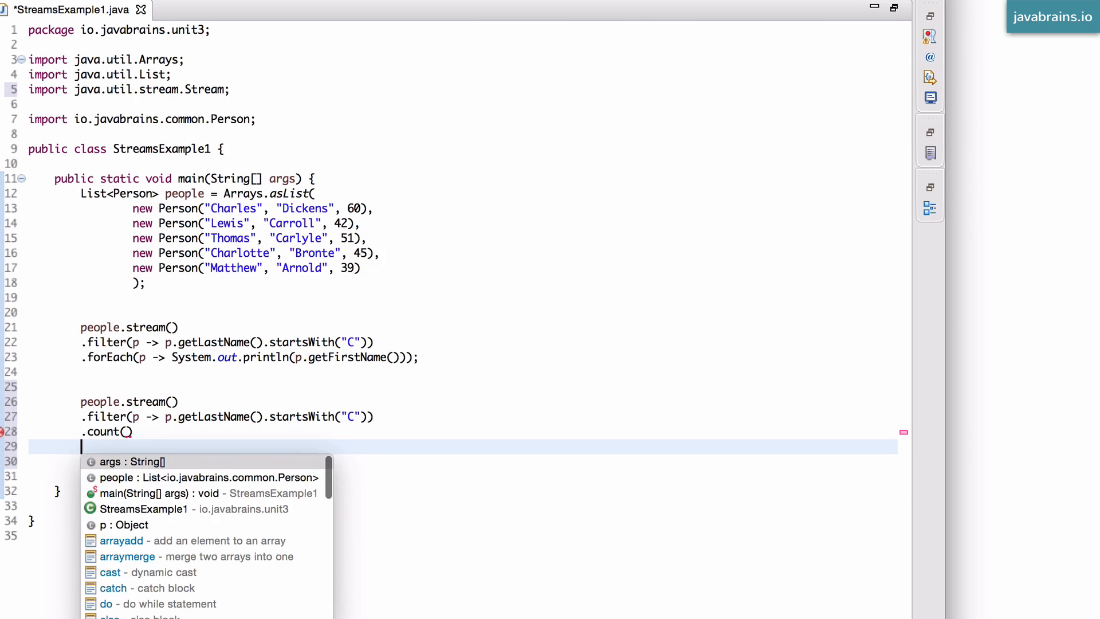
{"action": "key", "text": "Escape"}
{"action": "type", "text": ";"}
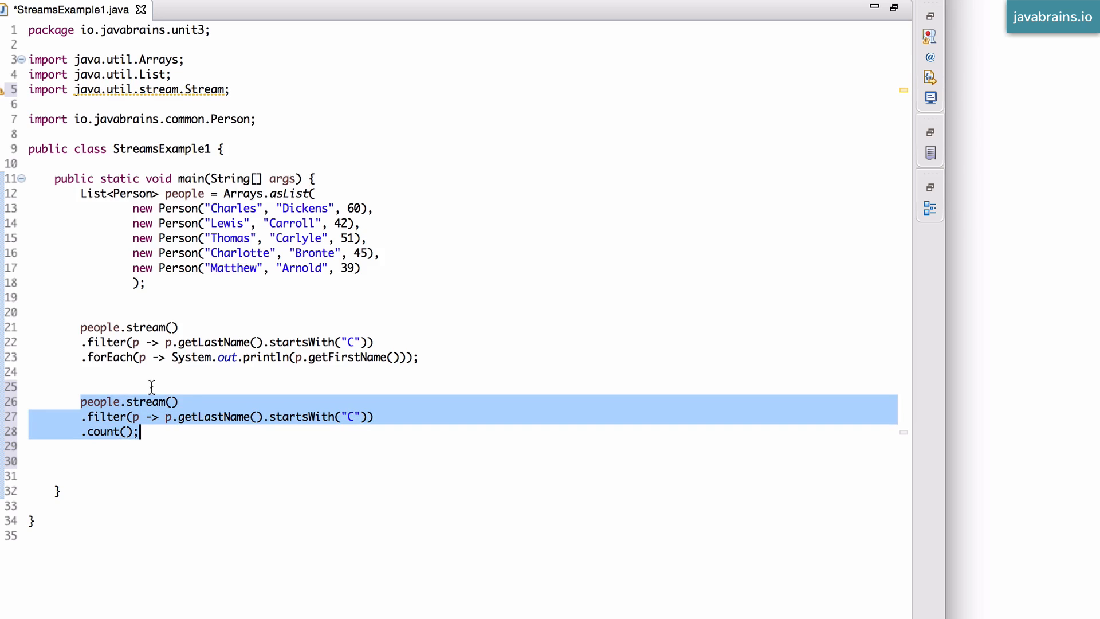
{"action": "left_click", "coordinate": [179, 401]}
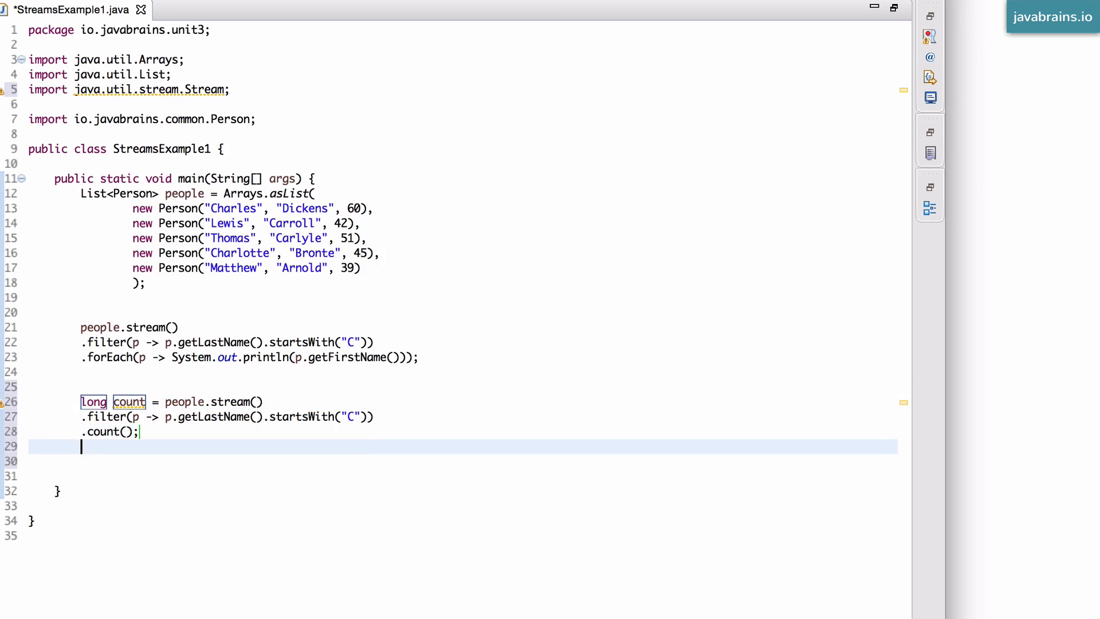
Add a System.out.println(count) line via the syso template to print the count
{"action": "type", "text": "syso"}
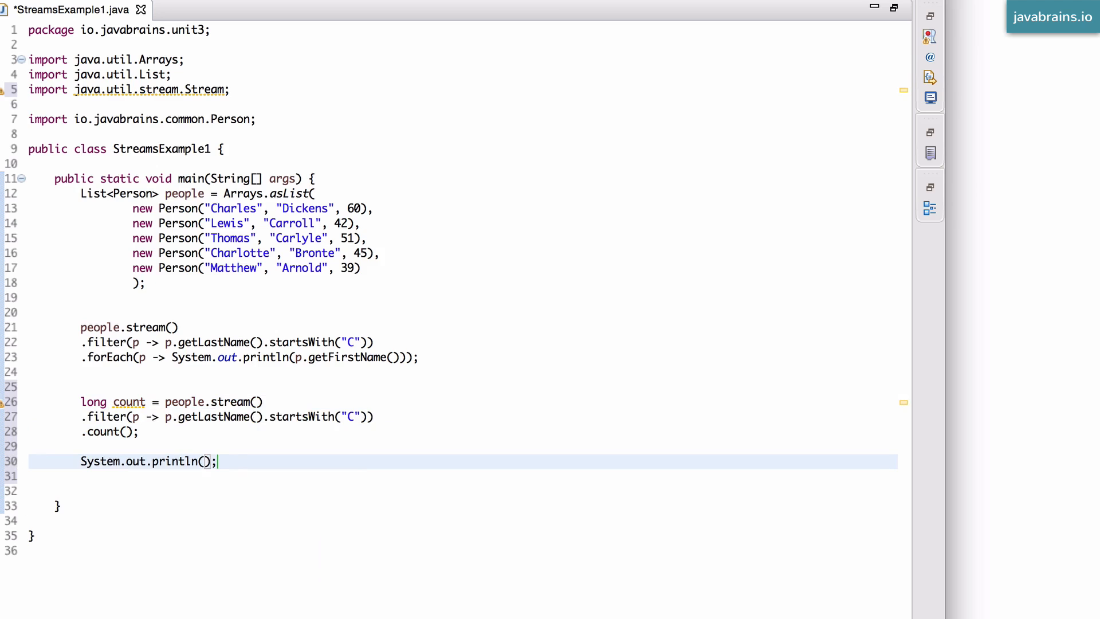
{"action": "type", "text": "count"}
{"action": "left_click", "coordinate": [130, 327]}
{"action": "type", "text": "/* "}
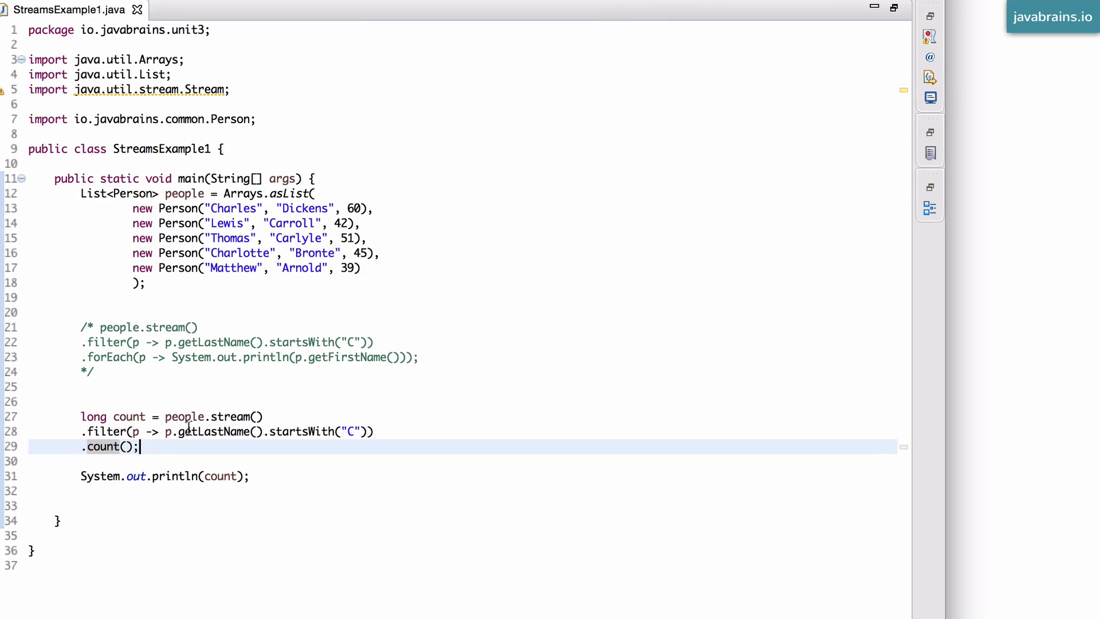
{"action": "mouse_move", "coordinate": [283, 267]}
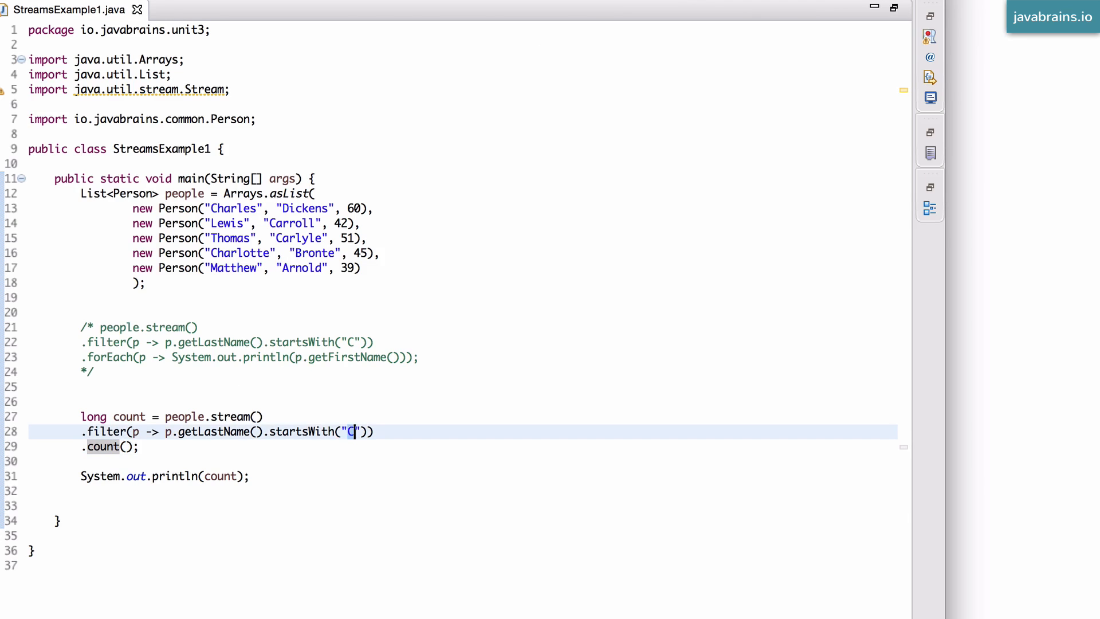
Change the count filter's startsWith argument from "C" to "D" and save
{"action": "type", "text": "D"}
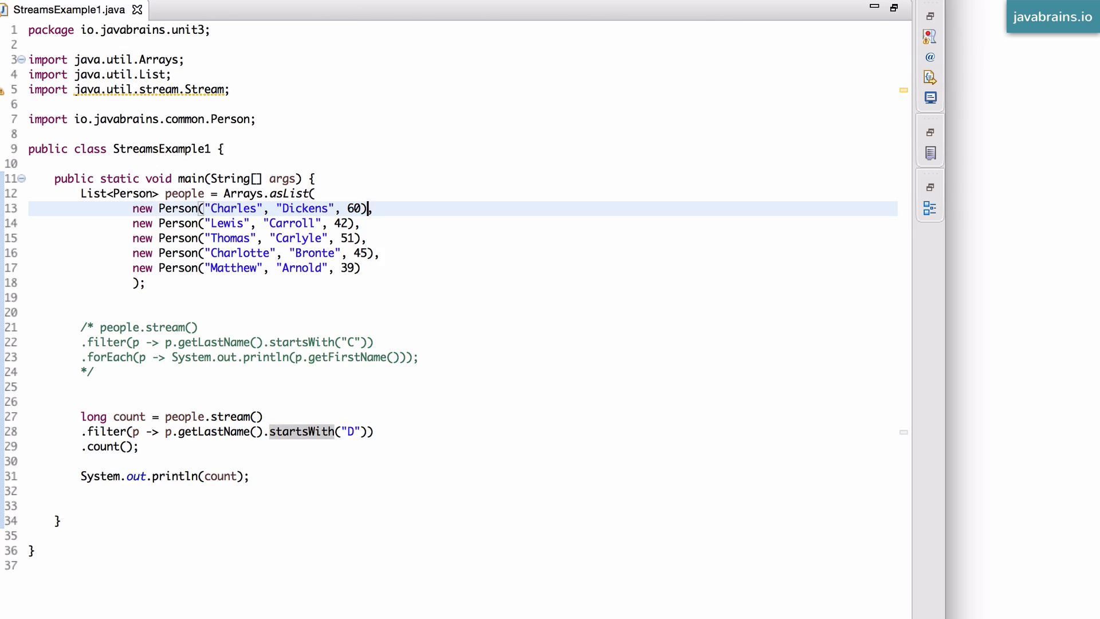
{"action": "left_click", "coordinate": [208, 416]}
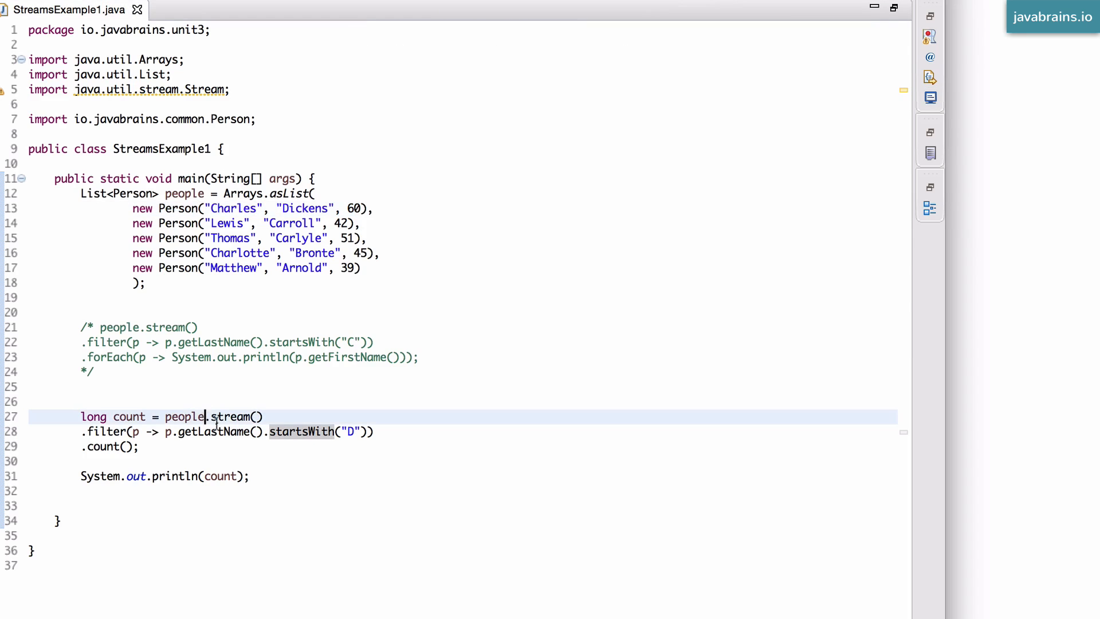
{"action": "left_click", "coordinate": [165, 447]}
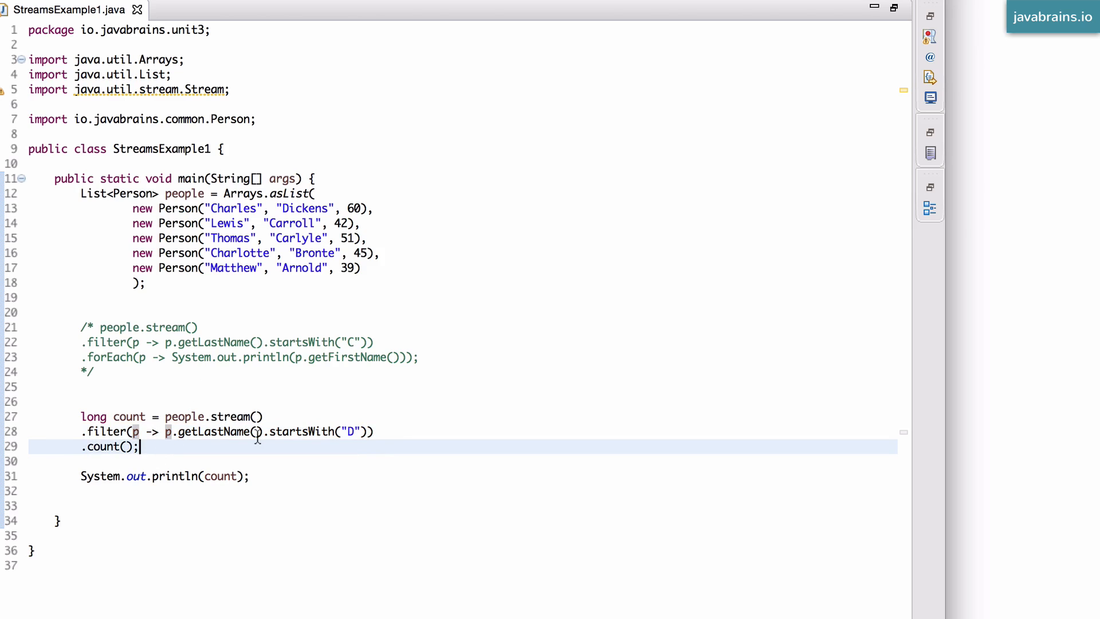
{"action": "mouse_move", "coordinate": [214, 448]}
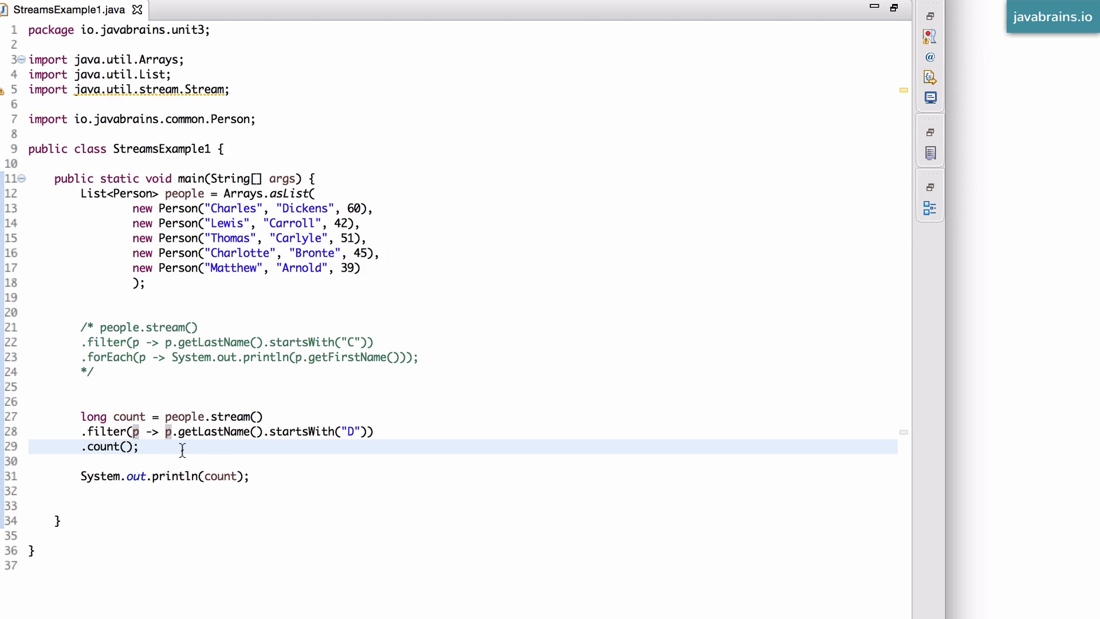
{"action": "left_click", "coordinate": [139, 446]}
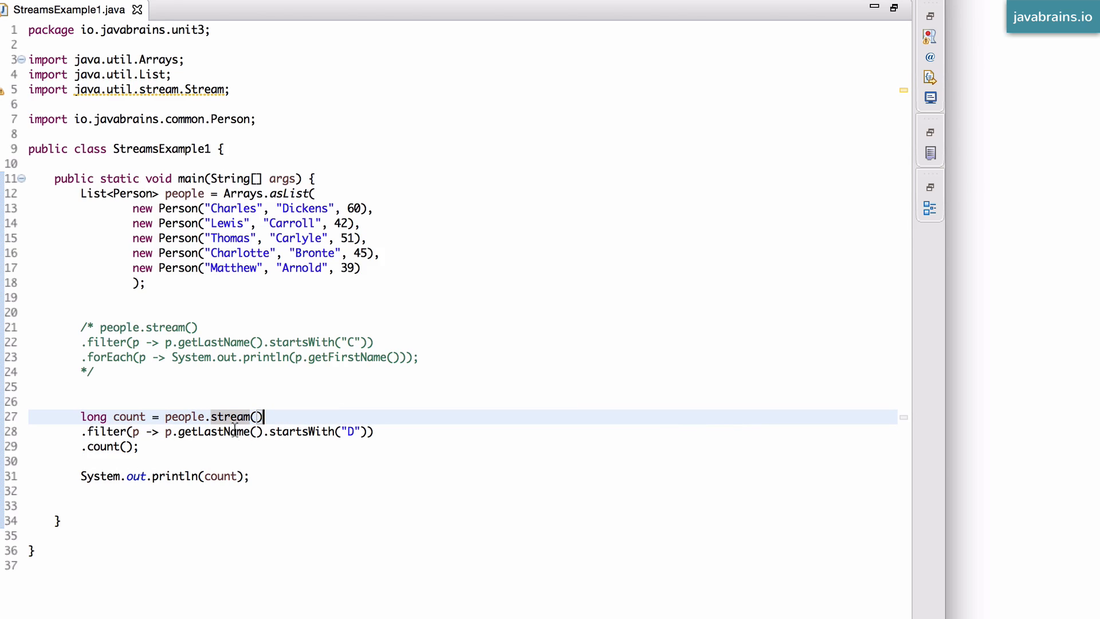
{"action": "mouse_move", "coordinate": [284, 460]}
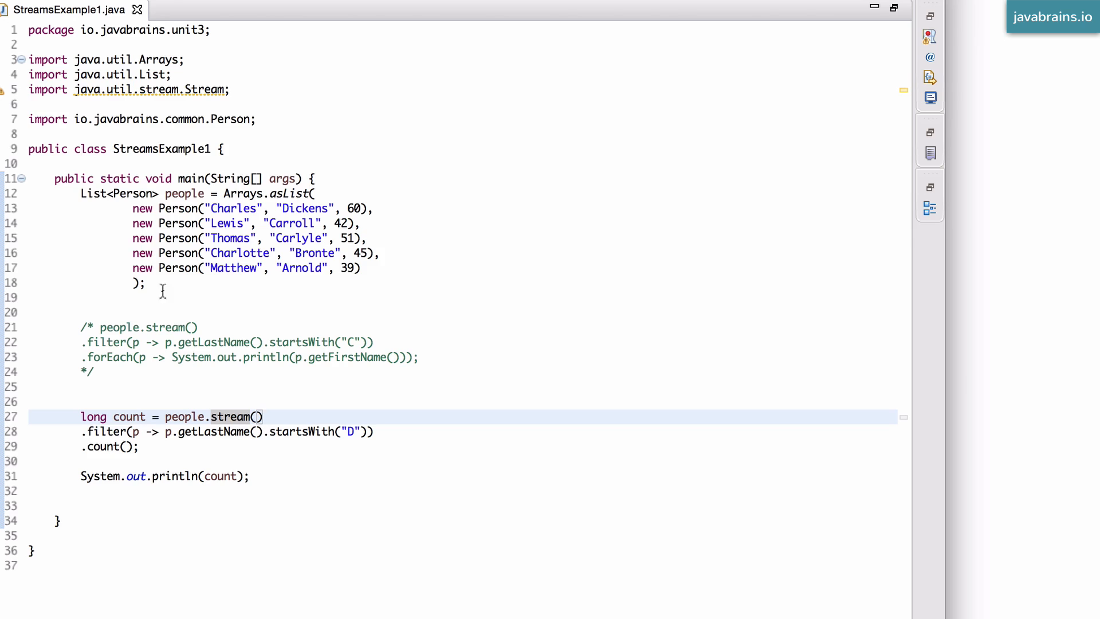
{"action": "mouse_move", "coordinate": [242, 386]}
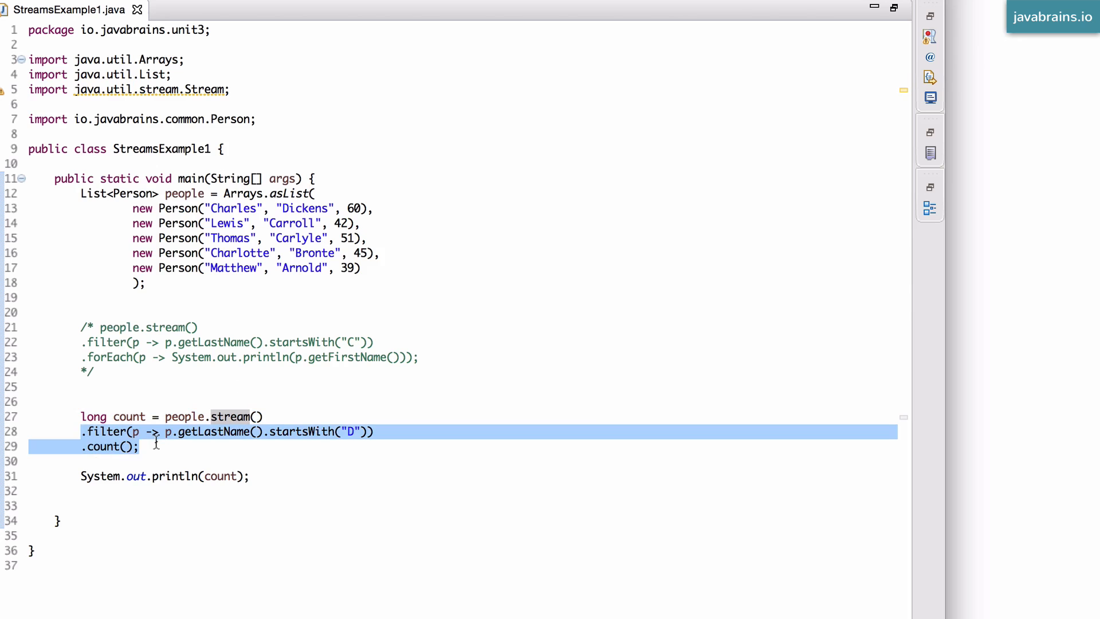
{"action": "left_click", "coordinate": [140, 447]}
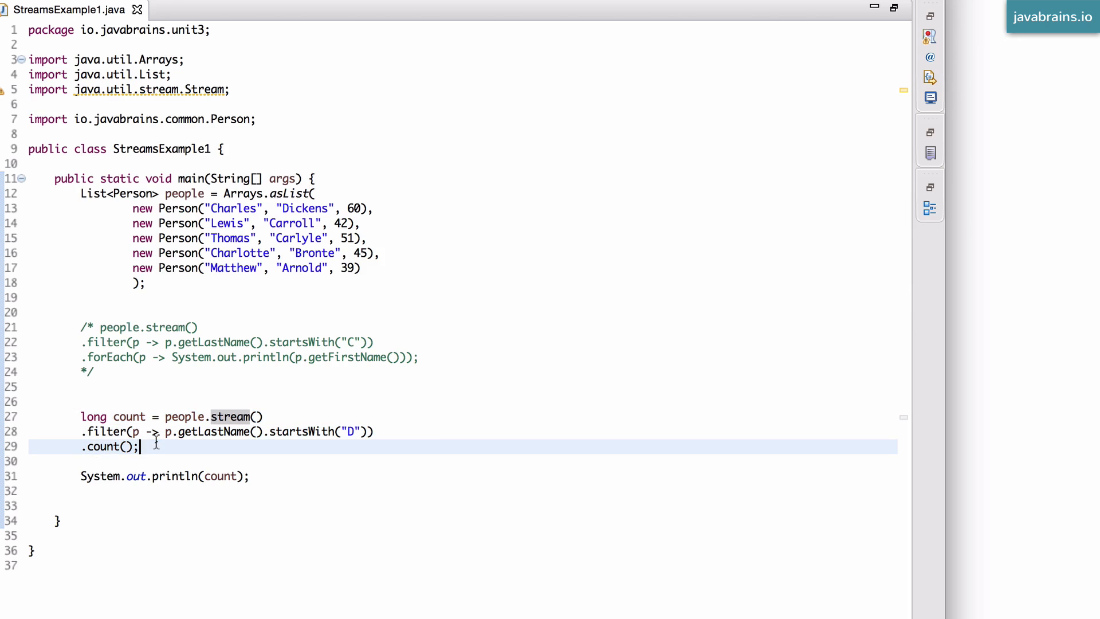
{"action": "mouse_move", "coordinate": [146, 336]}
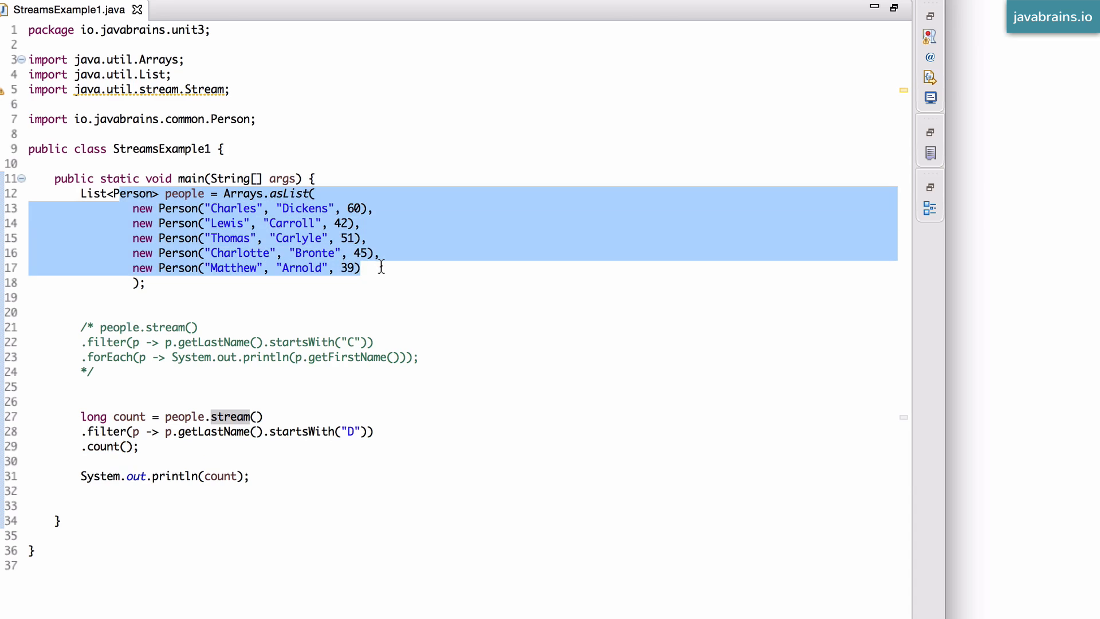
{"action": "left_click", "coordinate": [123, 204]}
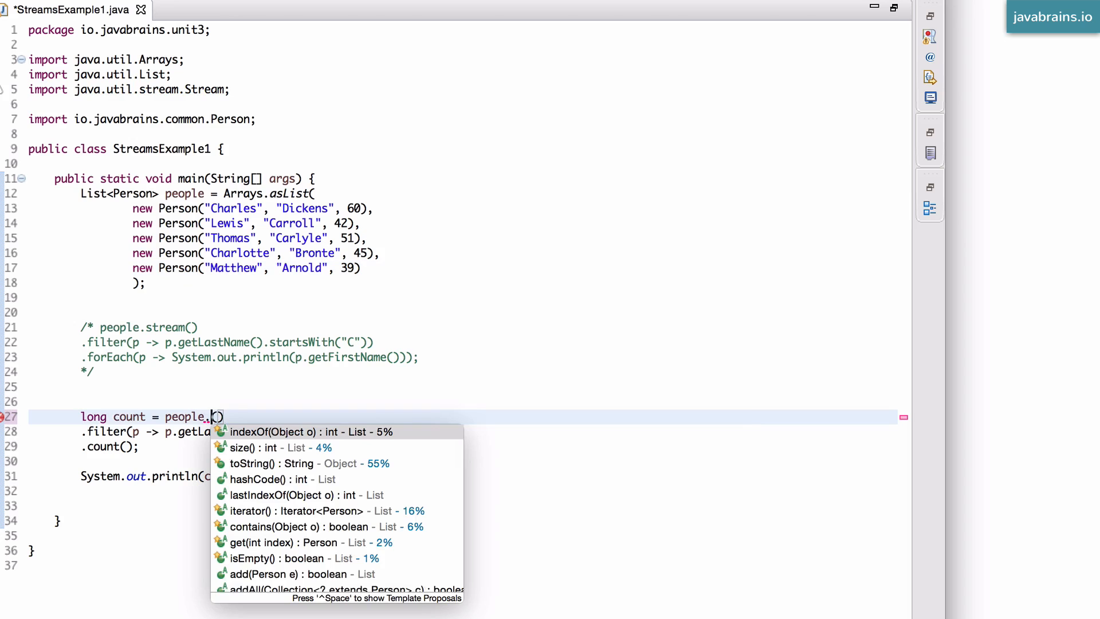
Replace people.stream() with people.parallelStream() at the start of the count pipeline
{"action": "type", "text": "p"}
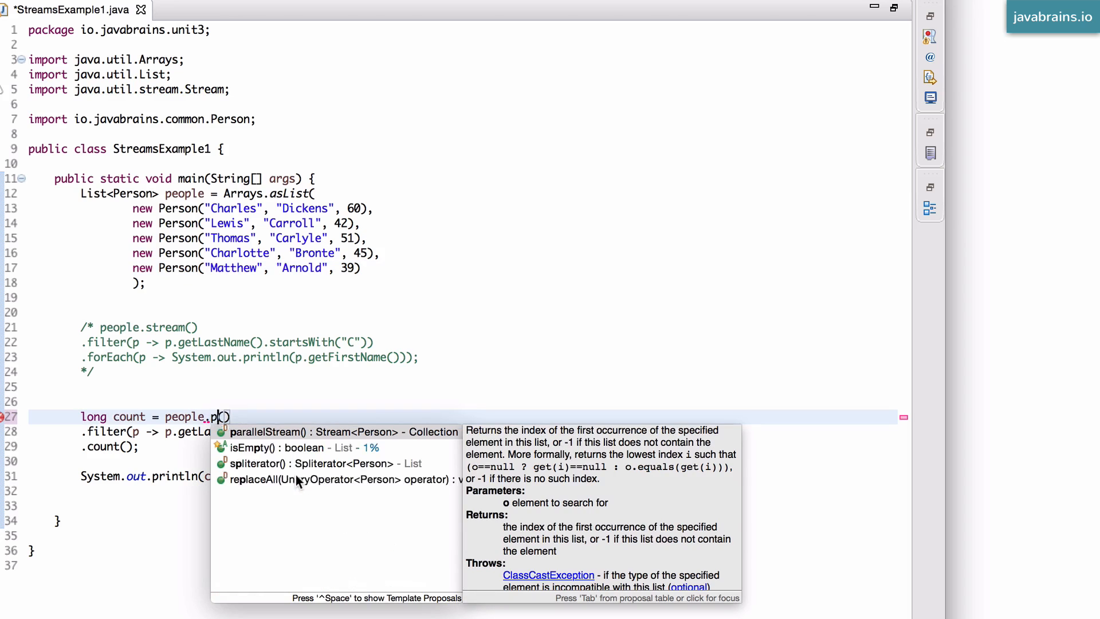
{"action": "type", "text": "a"}
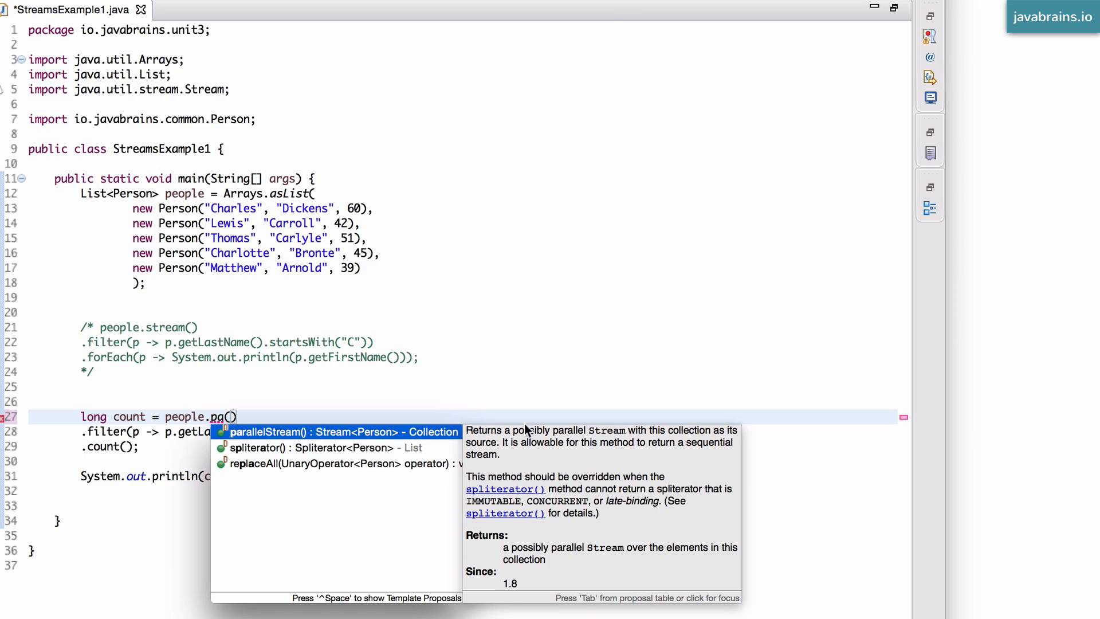
{"action": "mouse_move", "coordinate": [559, 443]}
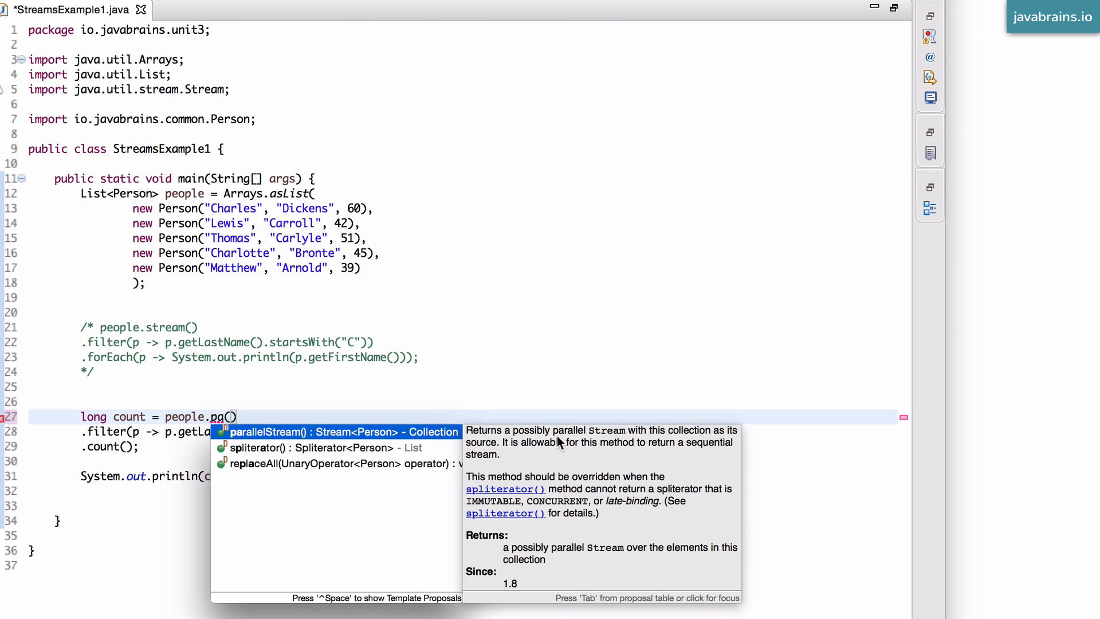
{"action": "mouse_move", "coordinate": [281, 437]}
{"action": "type", "text": "rallelStream"}
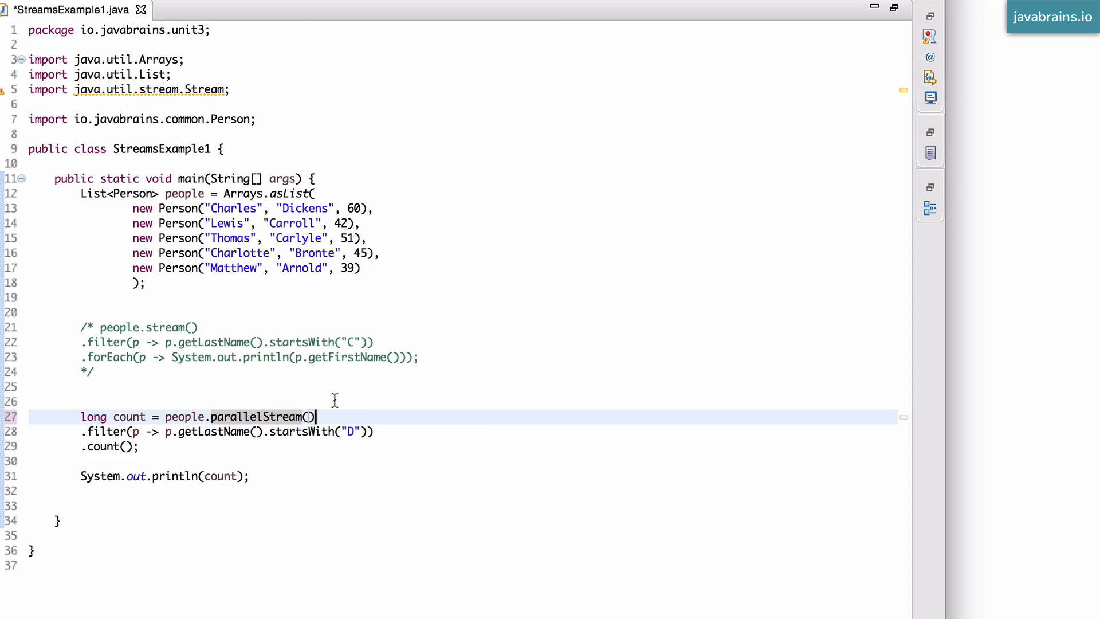
{"action": "mouse_move", "coordinate": [343, 412]}
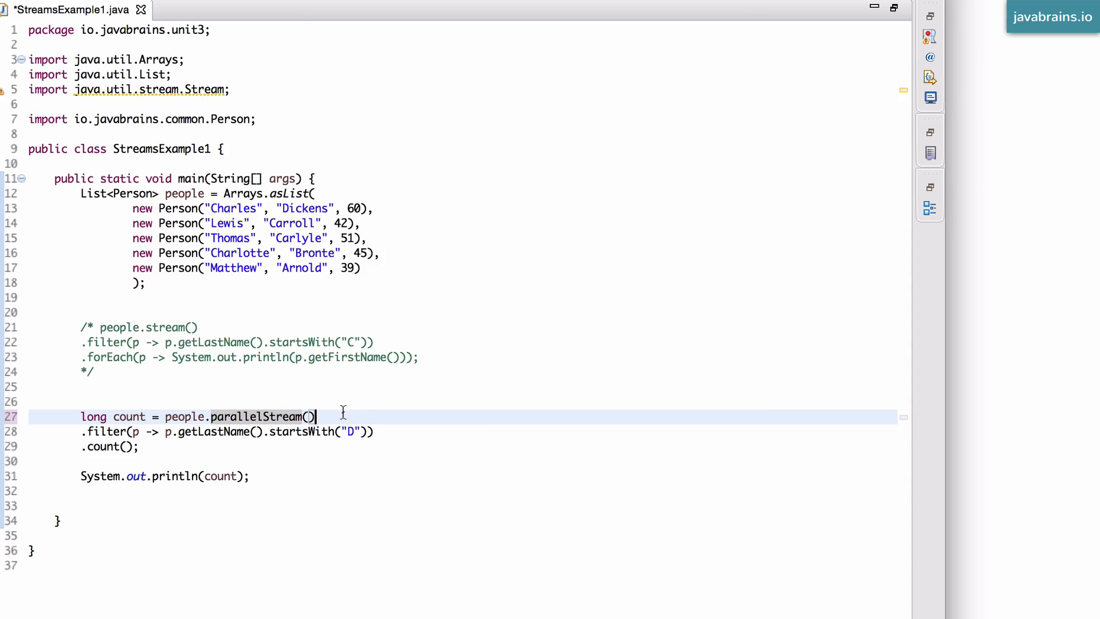
{"action": "mouse_move", "coordinate": [283, 417]}
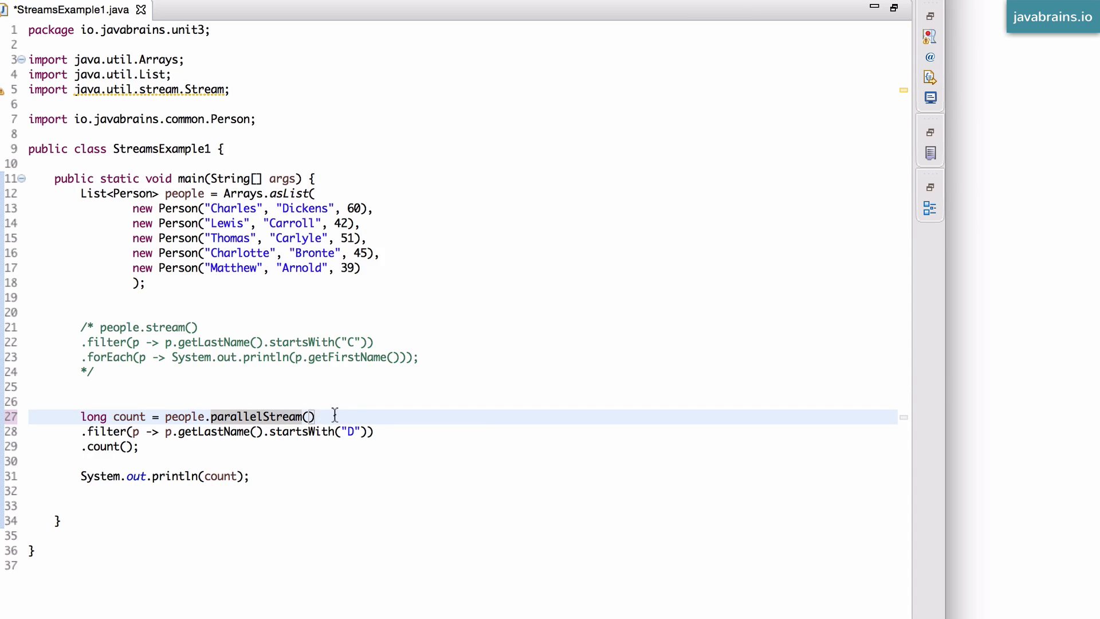
{"action": "left_click_drag", "start_coordinate": [102, 415], "coordinate": [138, 447]}
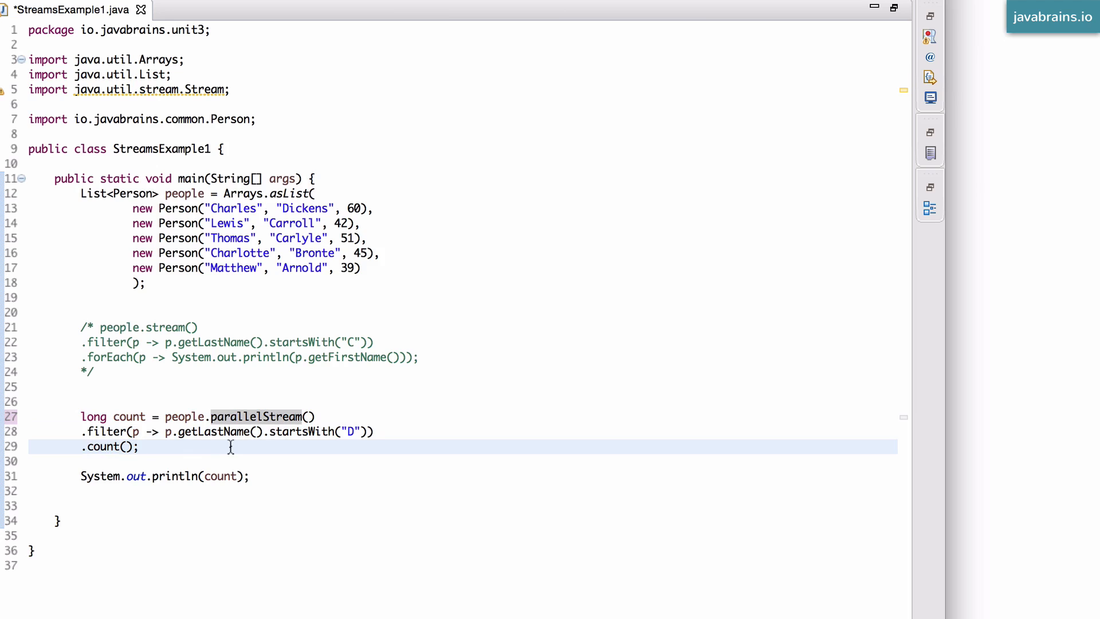
{"action": "left_click", "coordinate": [139, 445]}
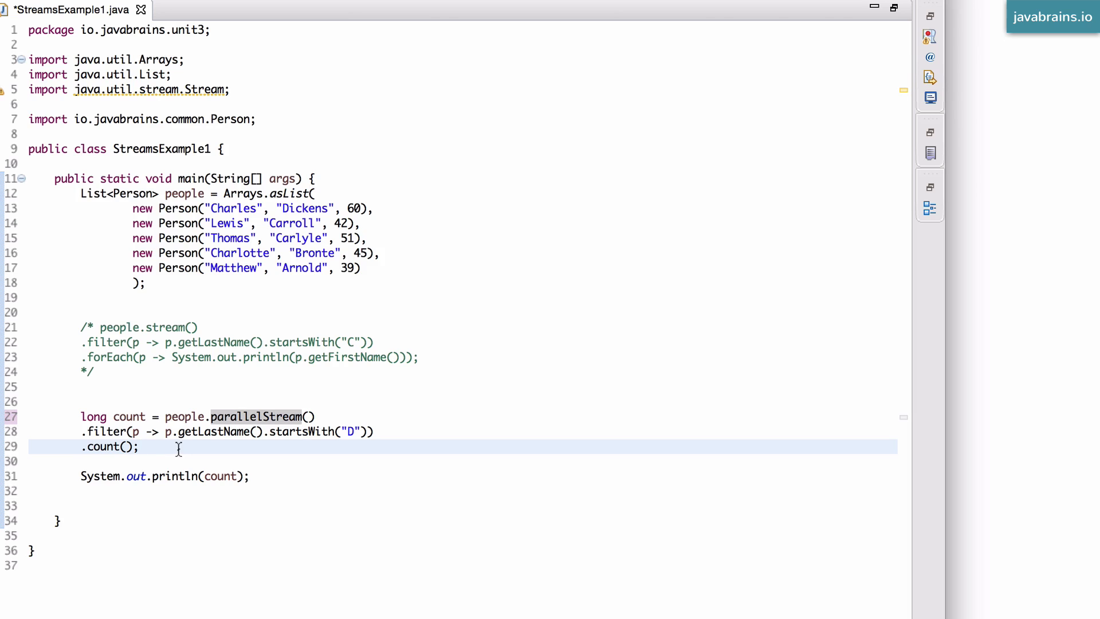
{"action": "left_click", "coordinate": [140, 446]}
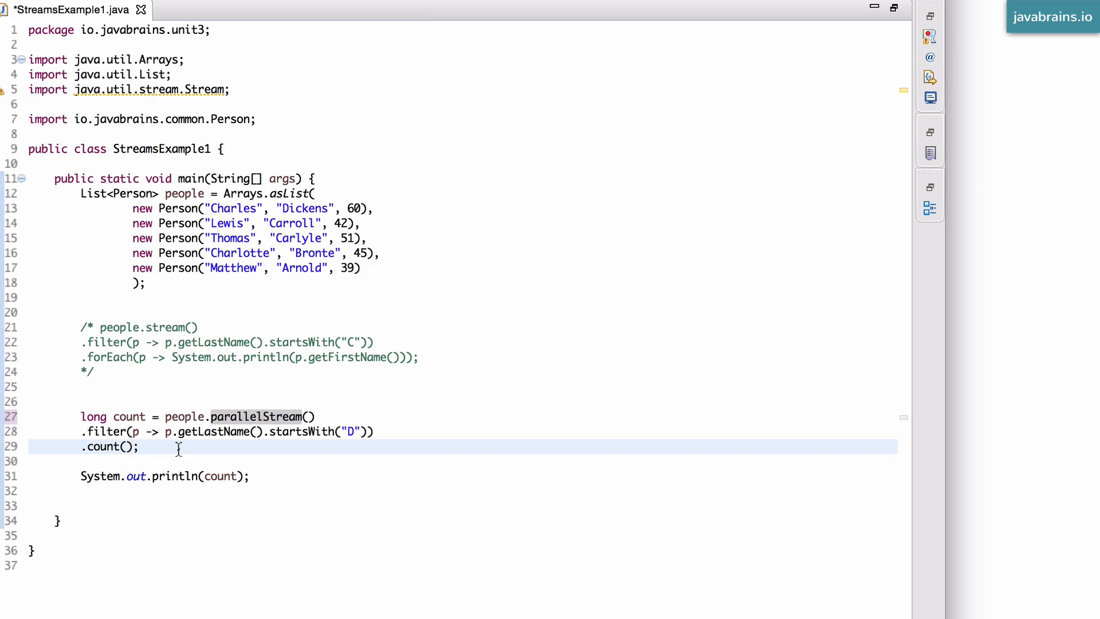
{"action": "left_click", "coordinate": [140, 447]}
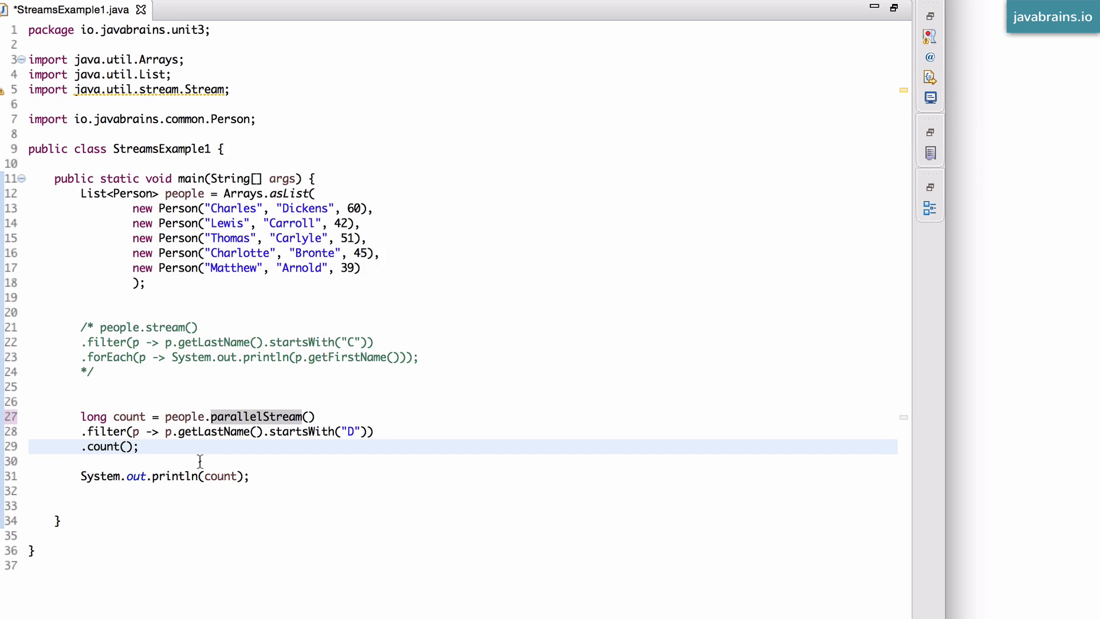
{"action": "left_click", "coordinate": [140, 446]}
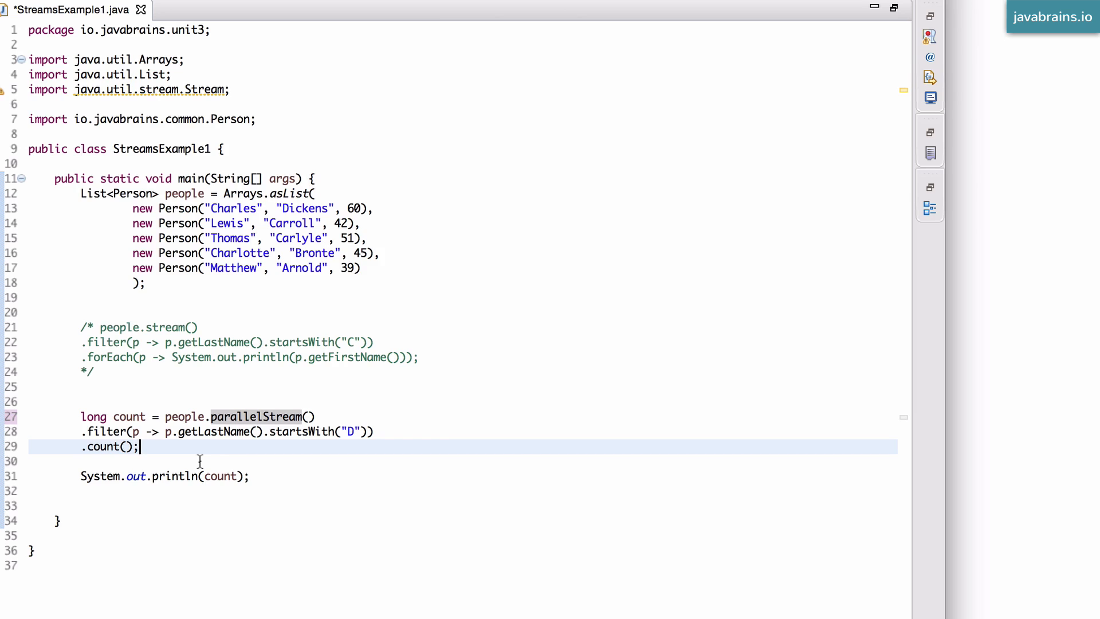